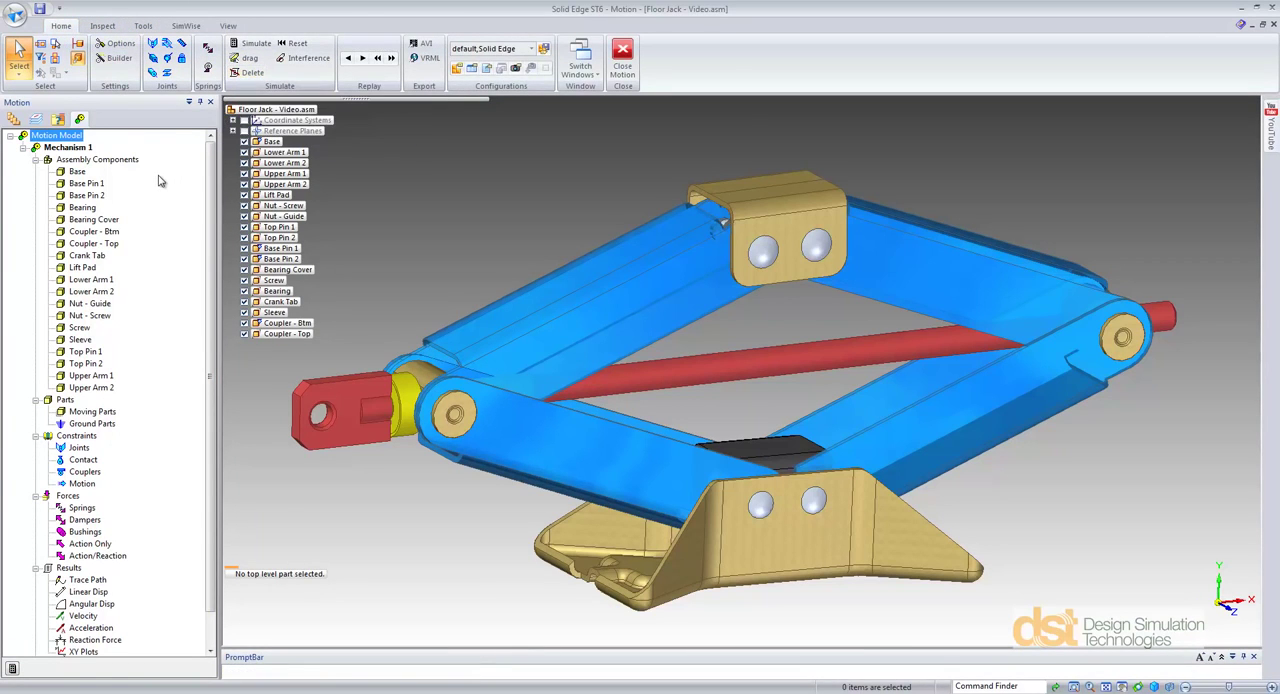
mouse_move(156, 198)
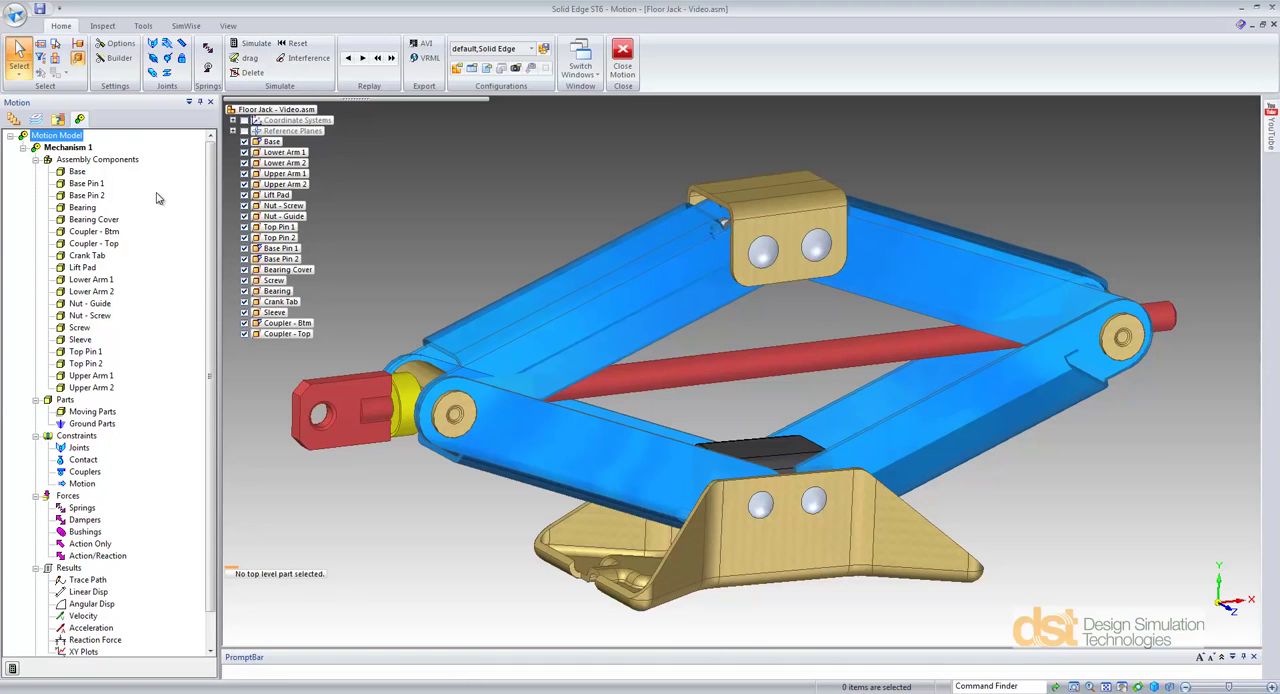
- Assign the base, base pins and bottom coupler as ground parts, then select the arm components
click(76, 172)
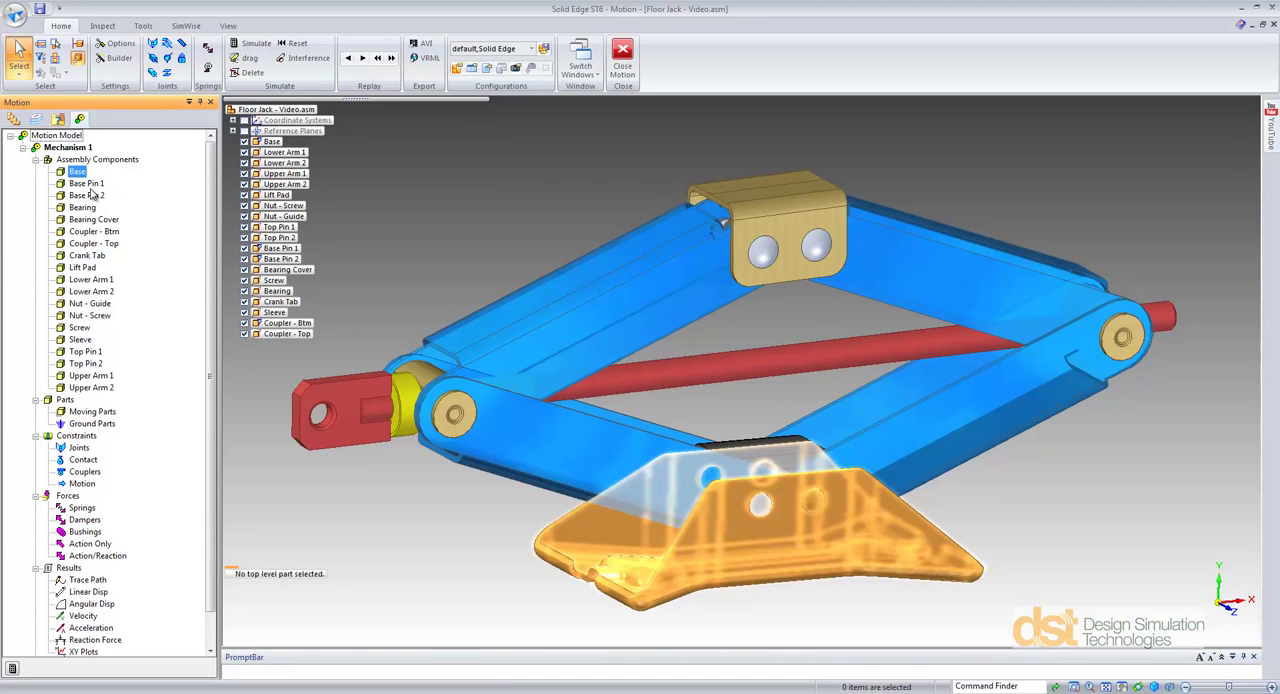
click(90, 232)
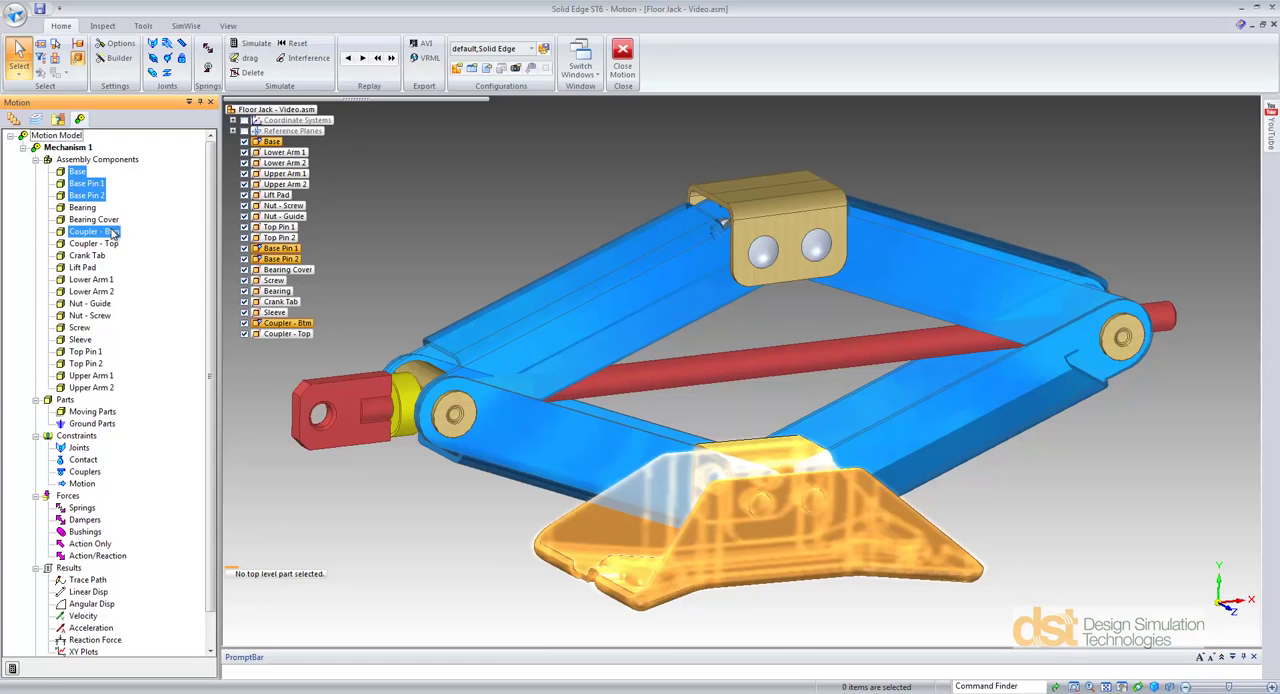
right_click(90, 232)
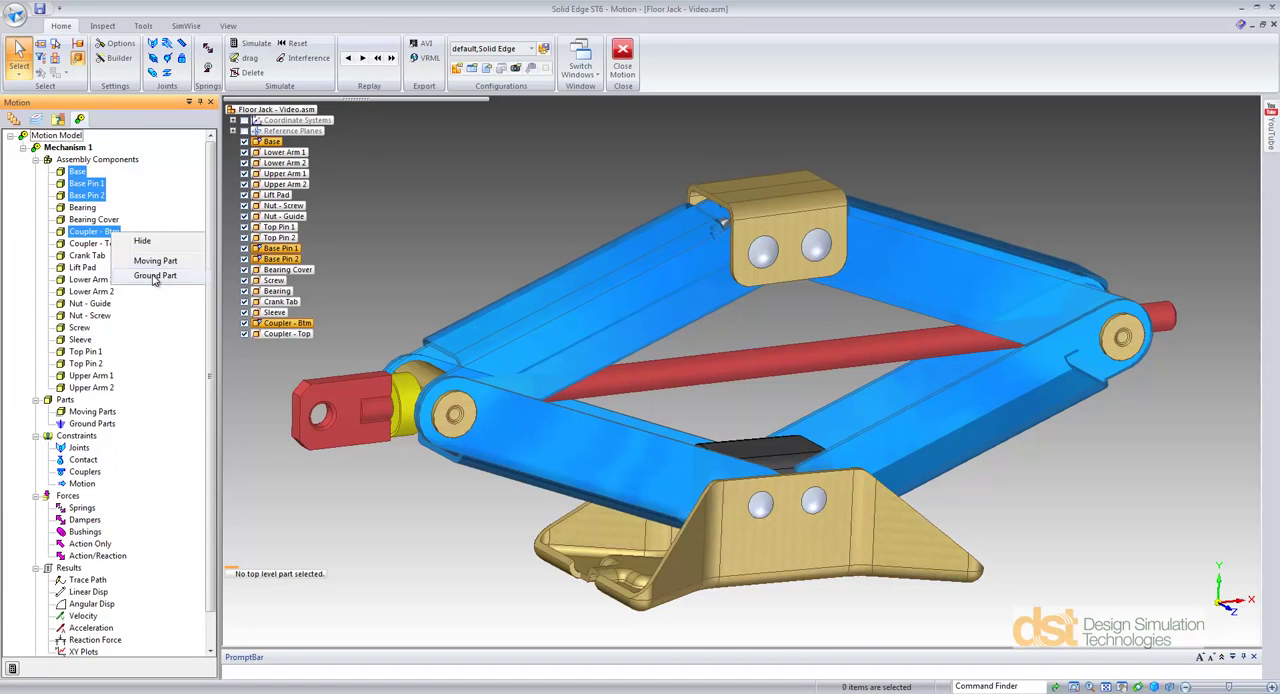
click(156, 276)
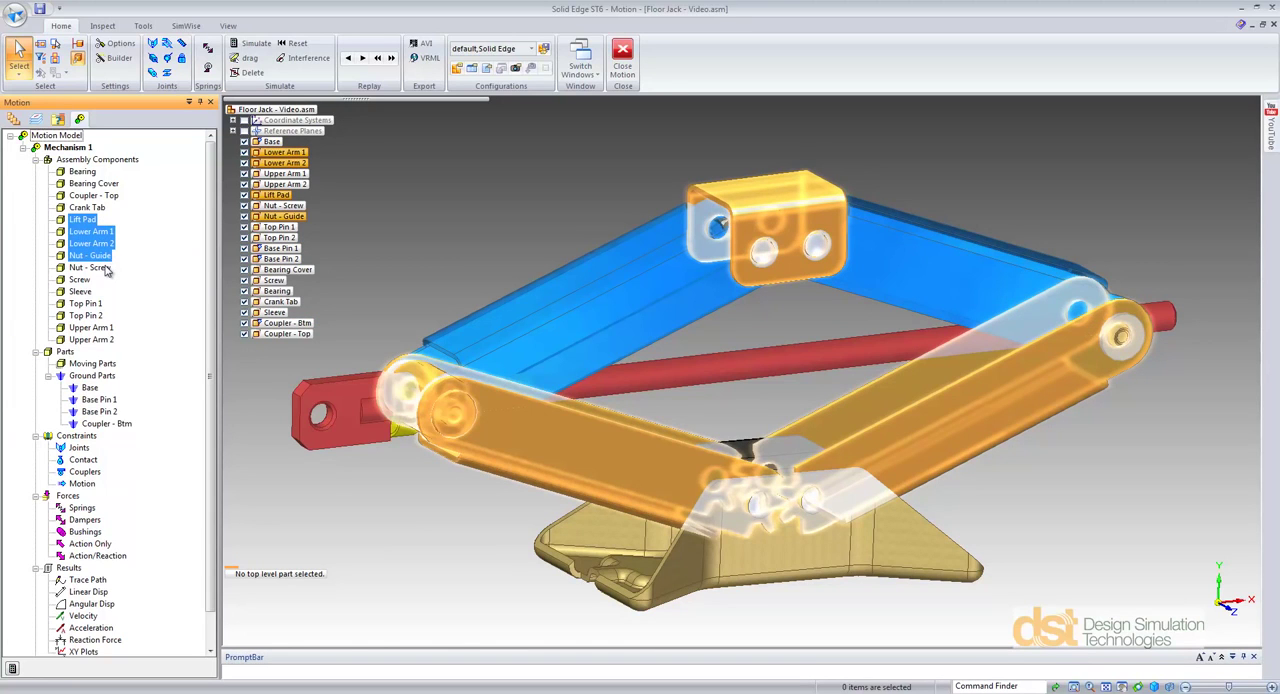
click(80, 280)
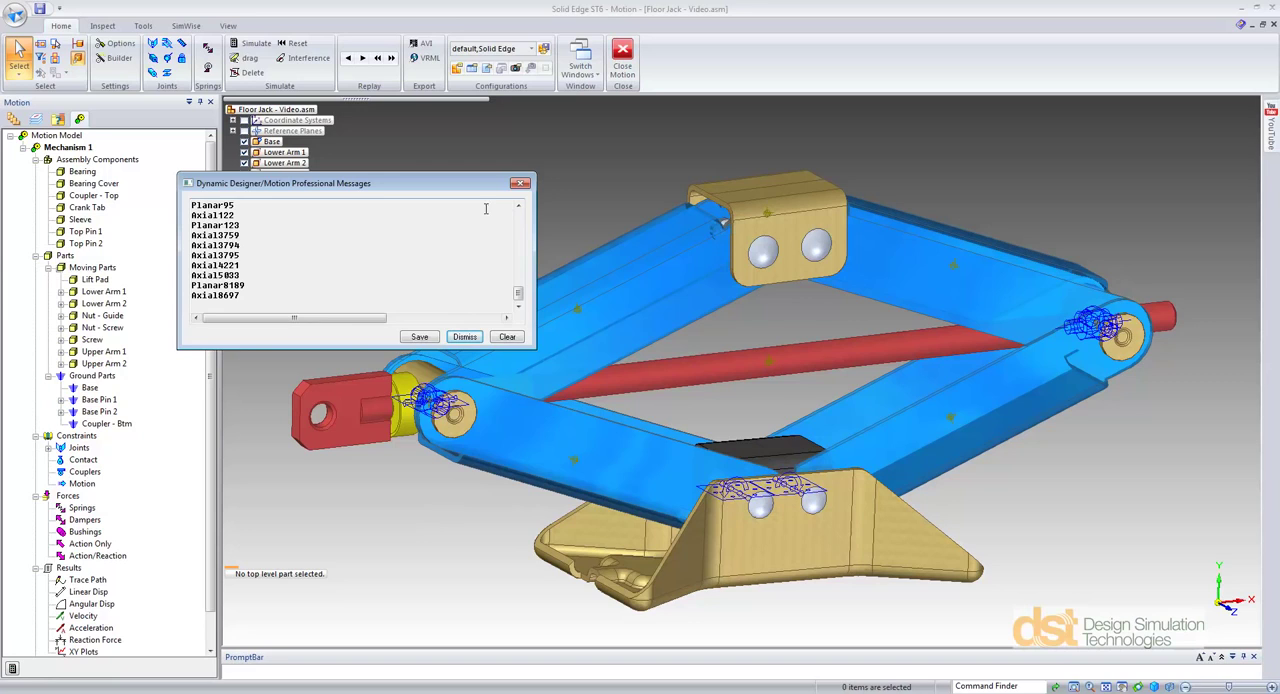
- Dismiss the joint creation messages and review the auto-created joints under Constraints
click(464, 336)
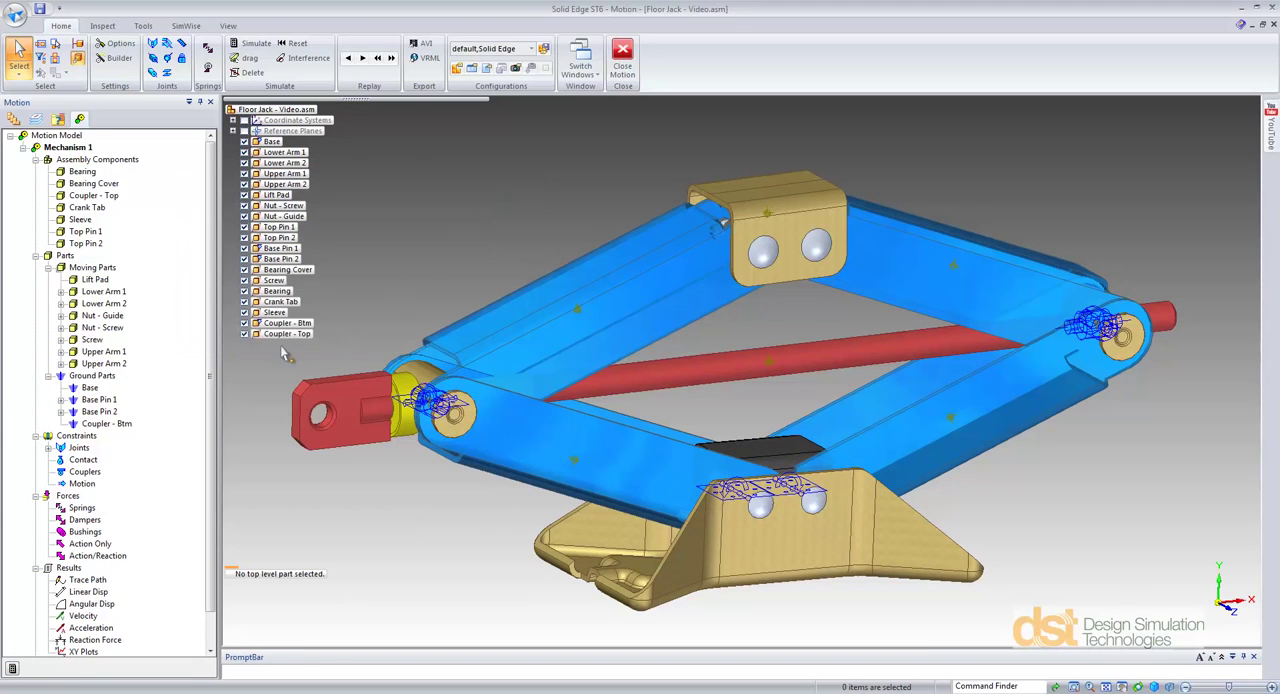
scroll(down, 3)
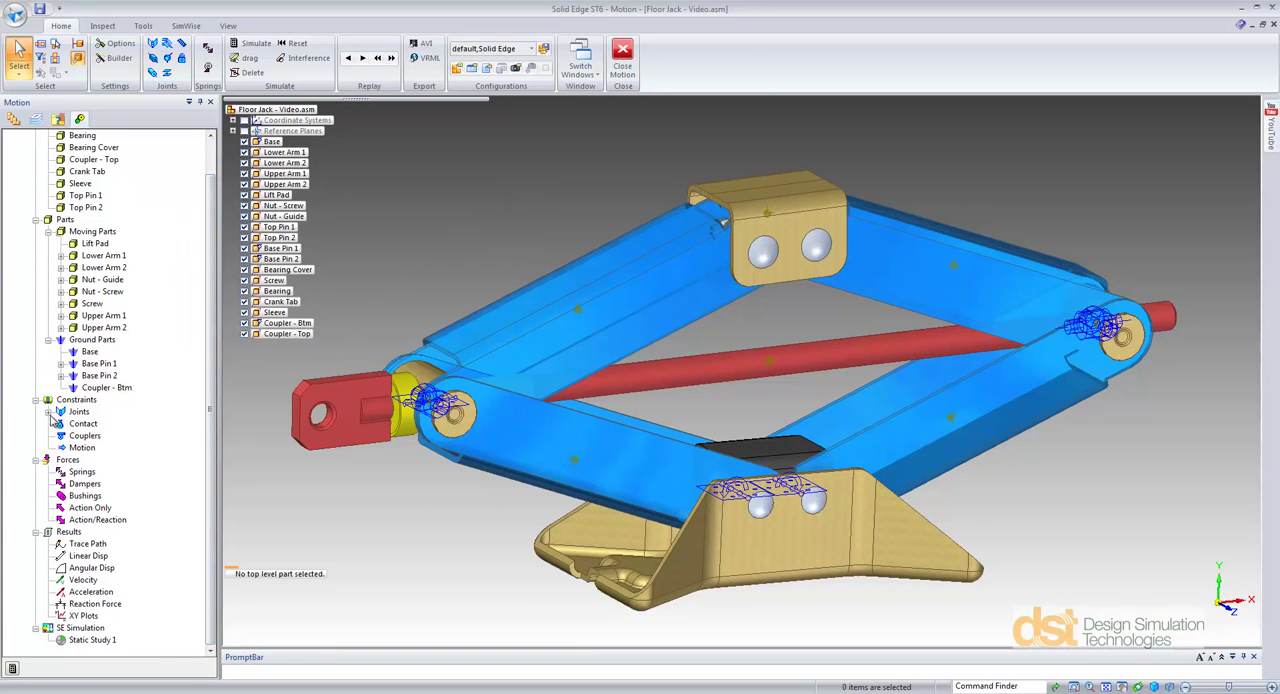
click(50, 410)
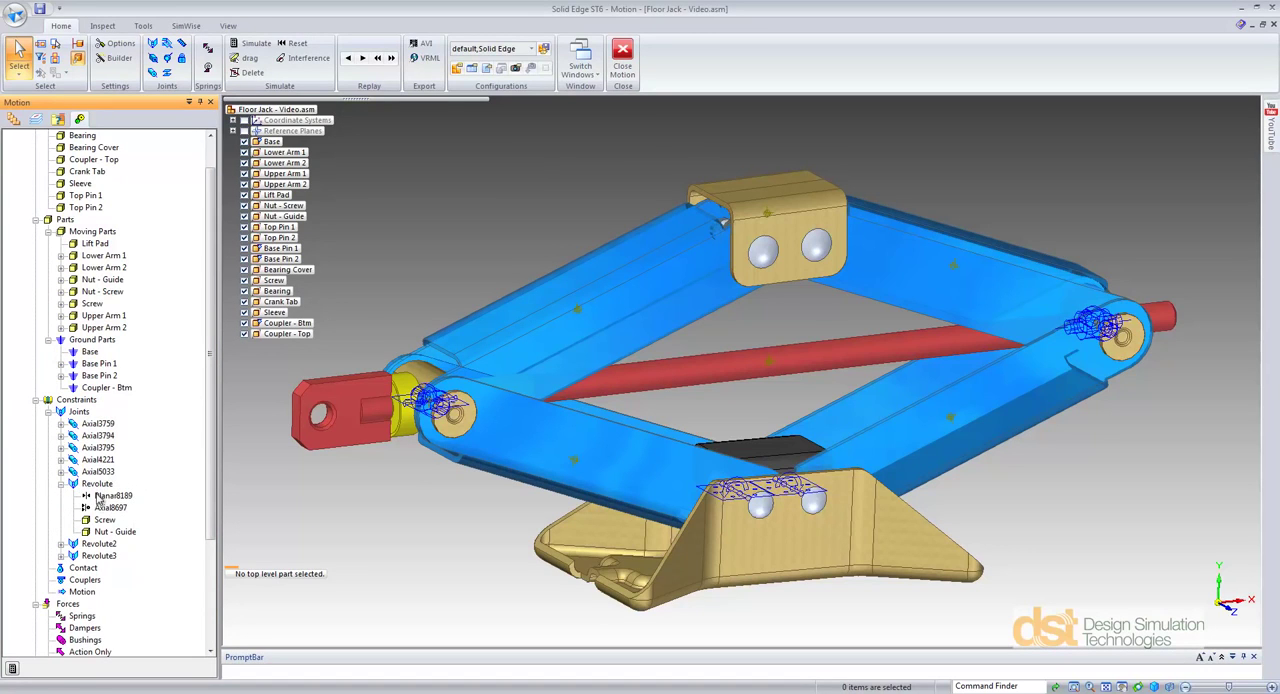
mouse_move(136, 496)
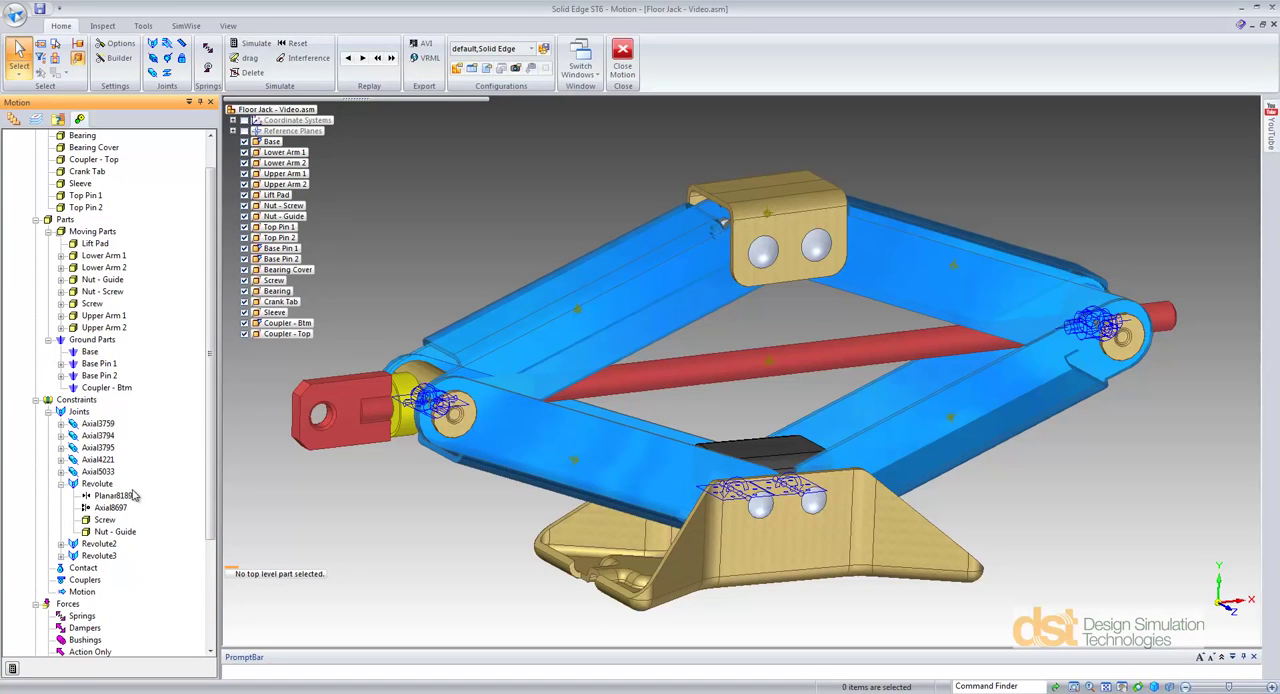
click(62, 484)
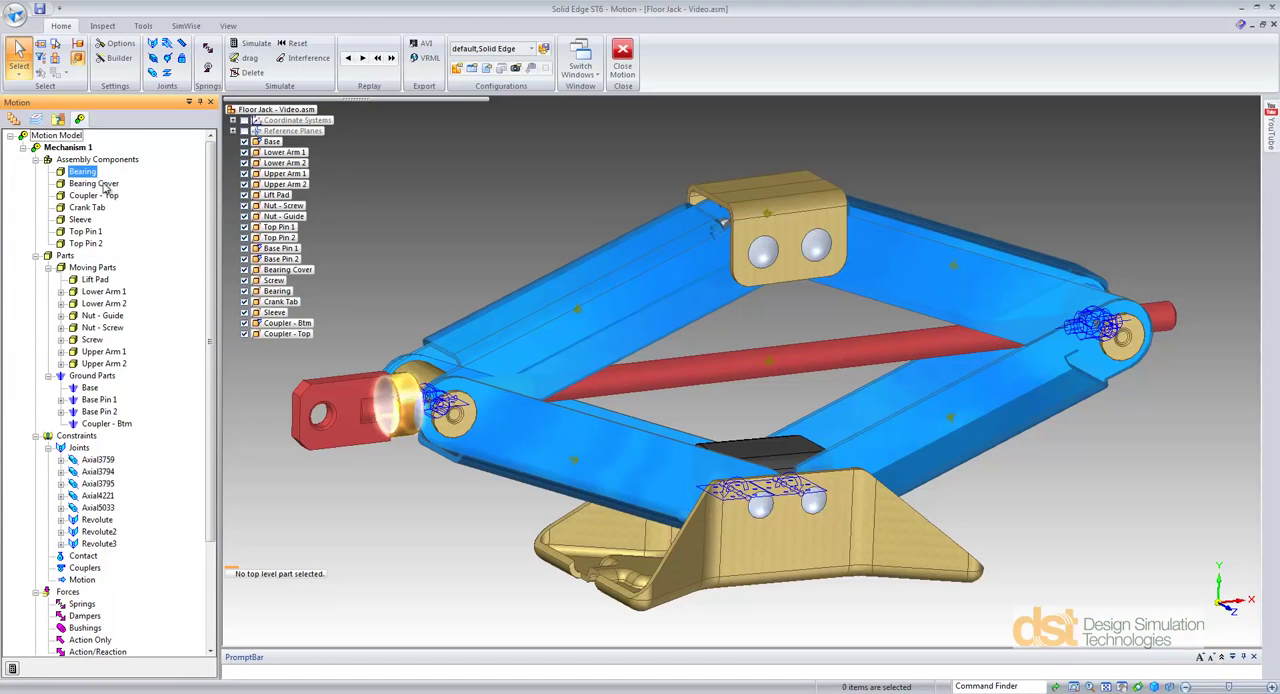
- Assign the bearing cover, top coupler and top pins as moving parts
right_click(82, 184)
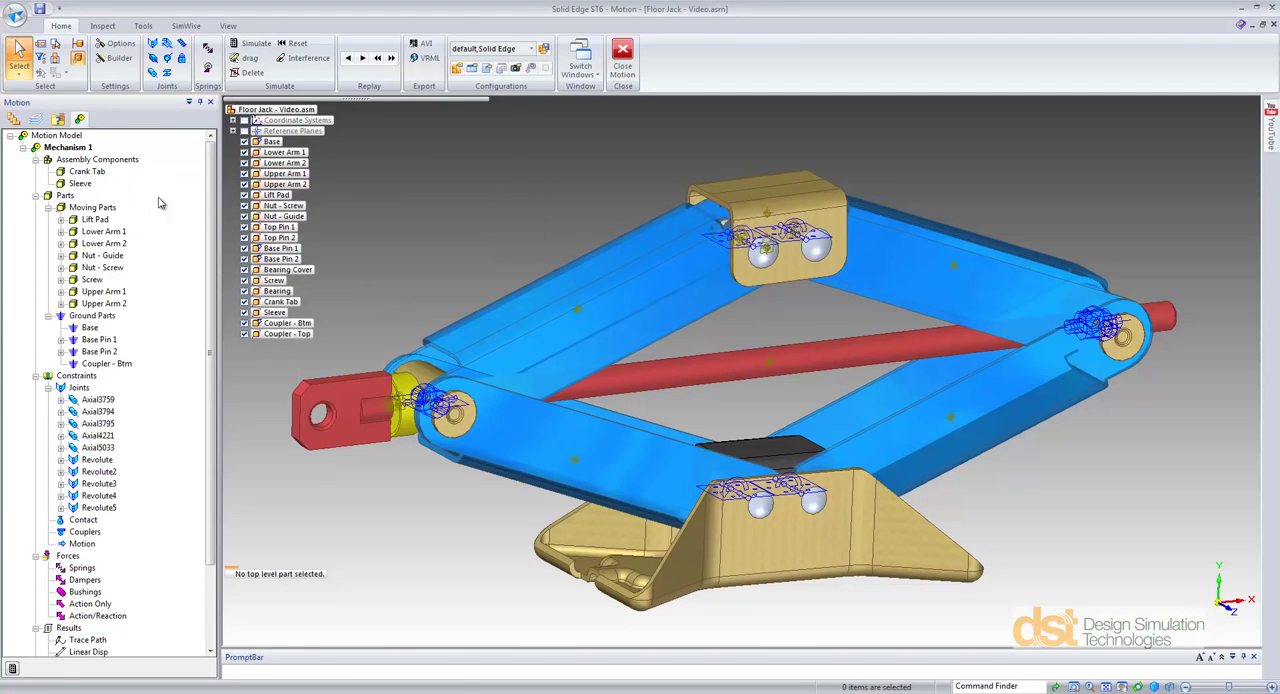
right_click(88, 172)
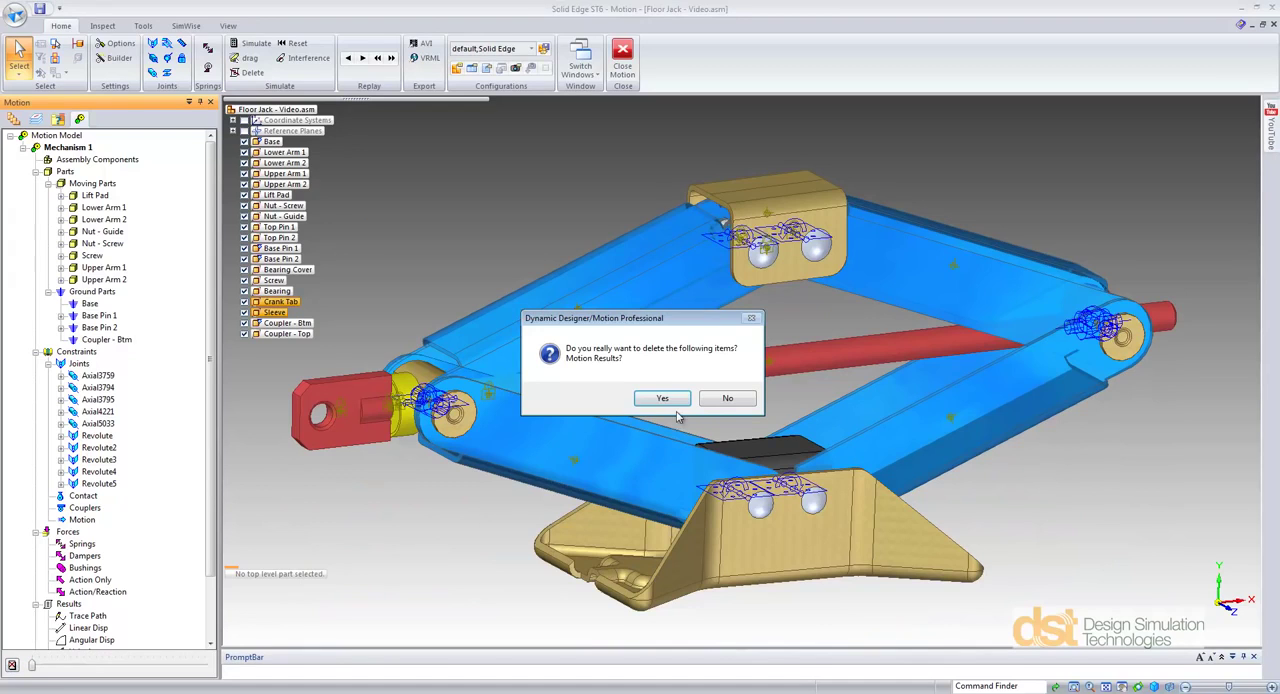
mouse_move(662, 398)
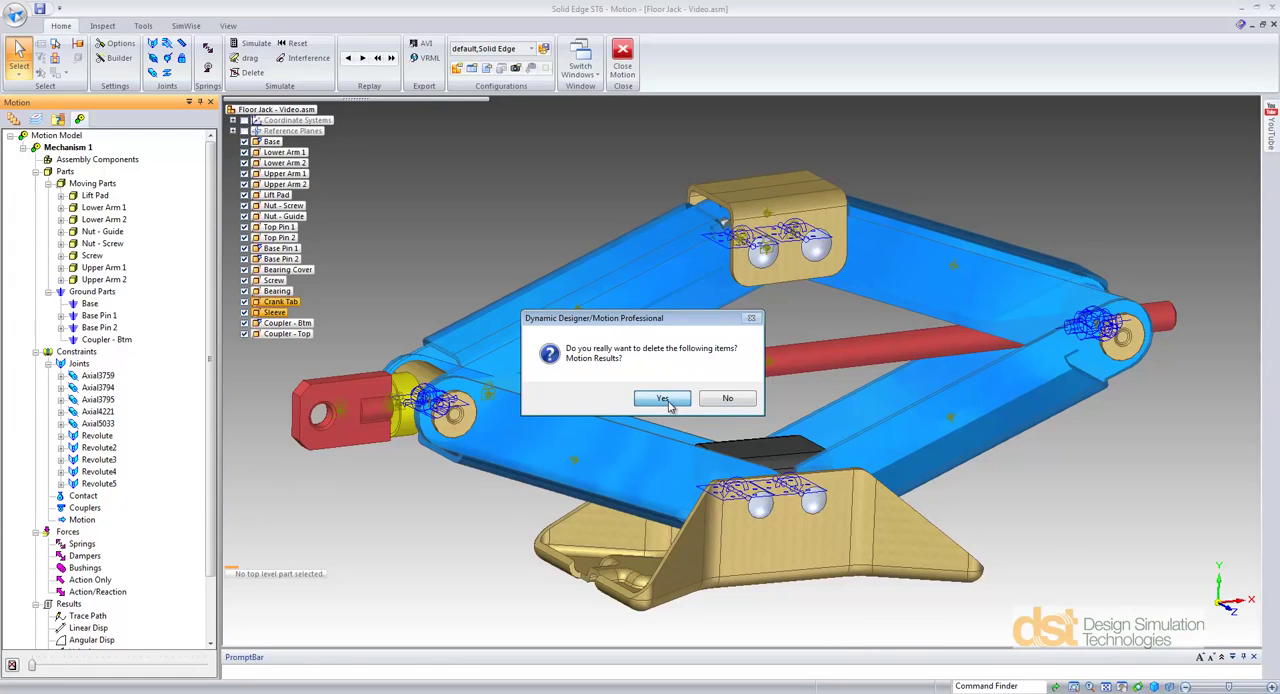
- Confirm deleting the existing motion results
click(660, 398)
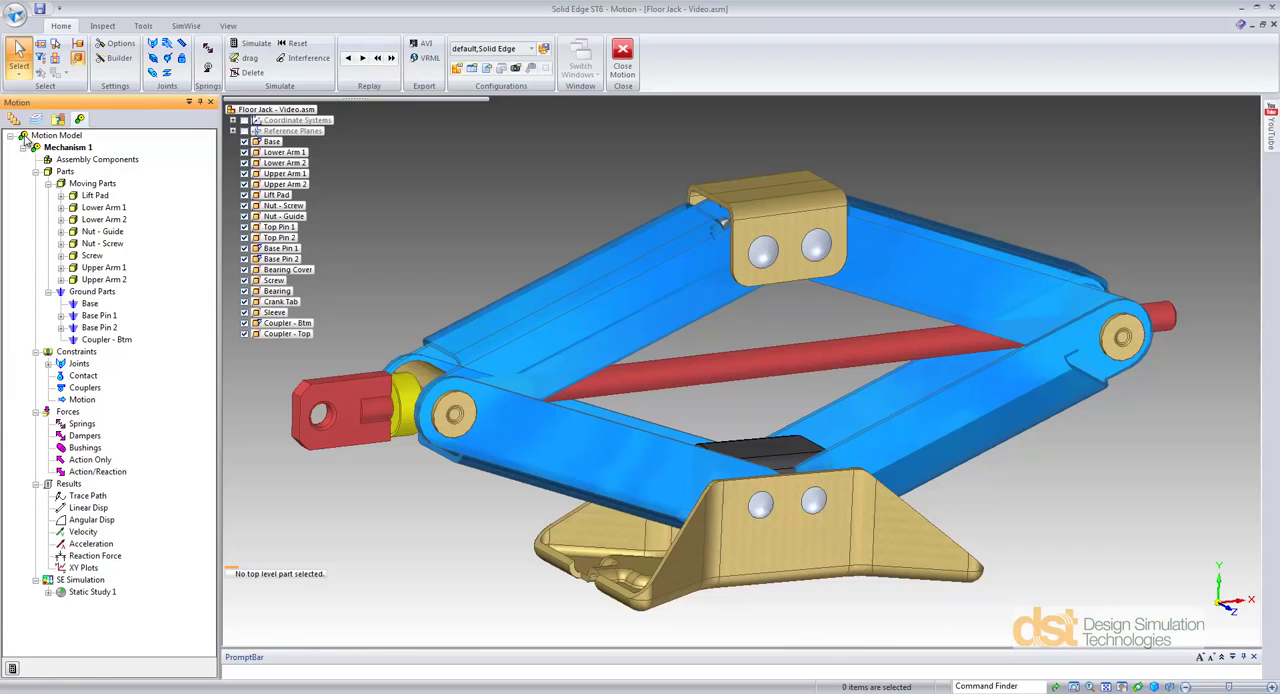
- Delete the Axial5033 joint from the screw part
click(60, 256)
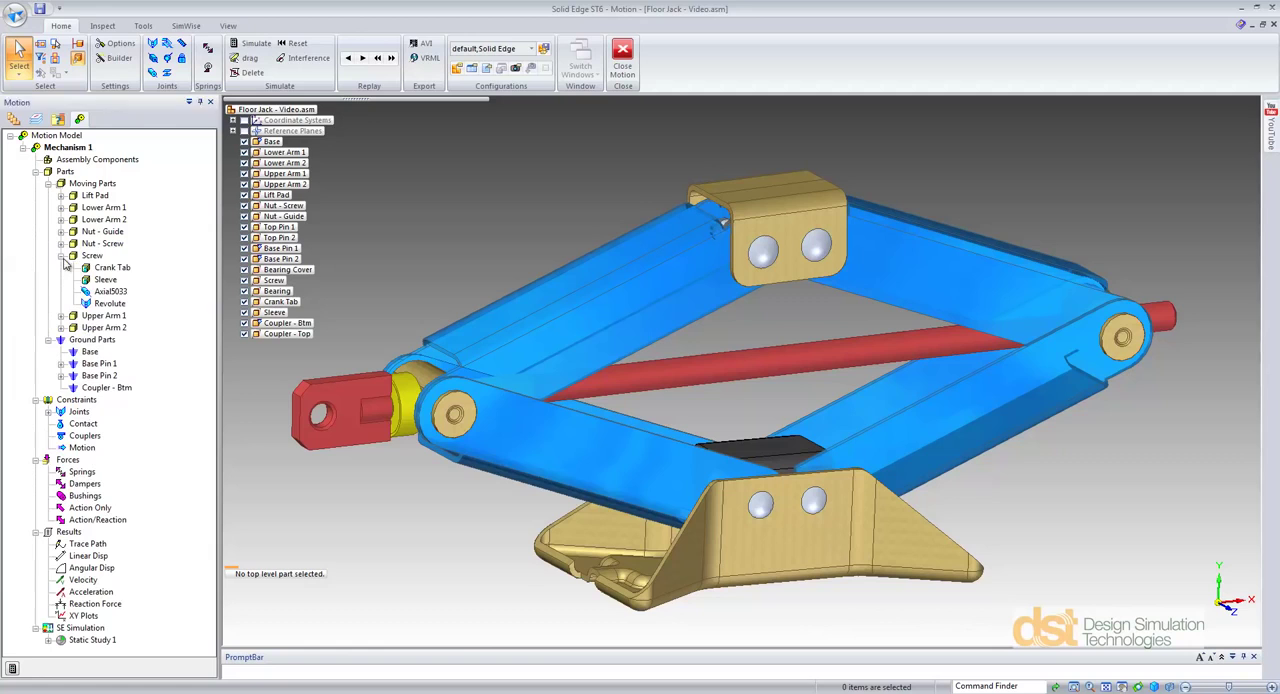
click(62, 410)
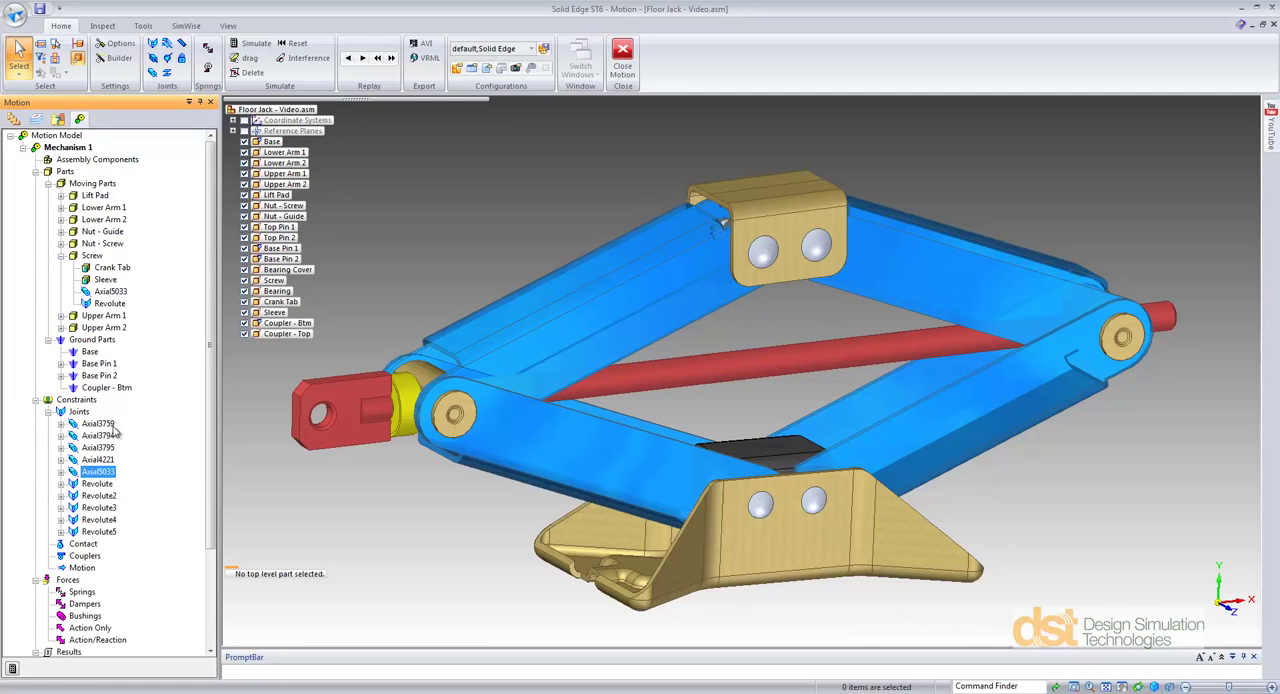
right_click(96, 472)
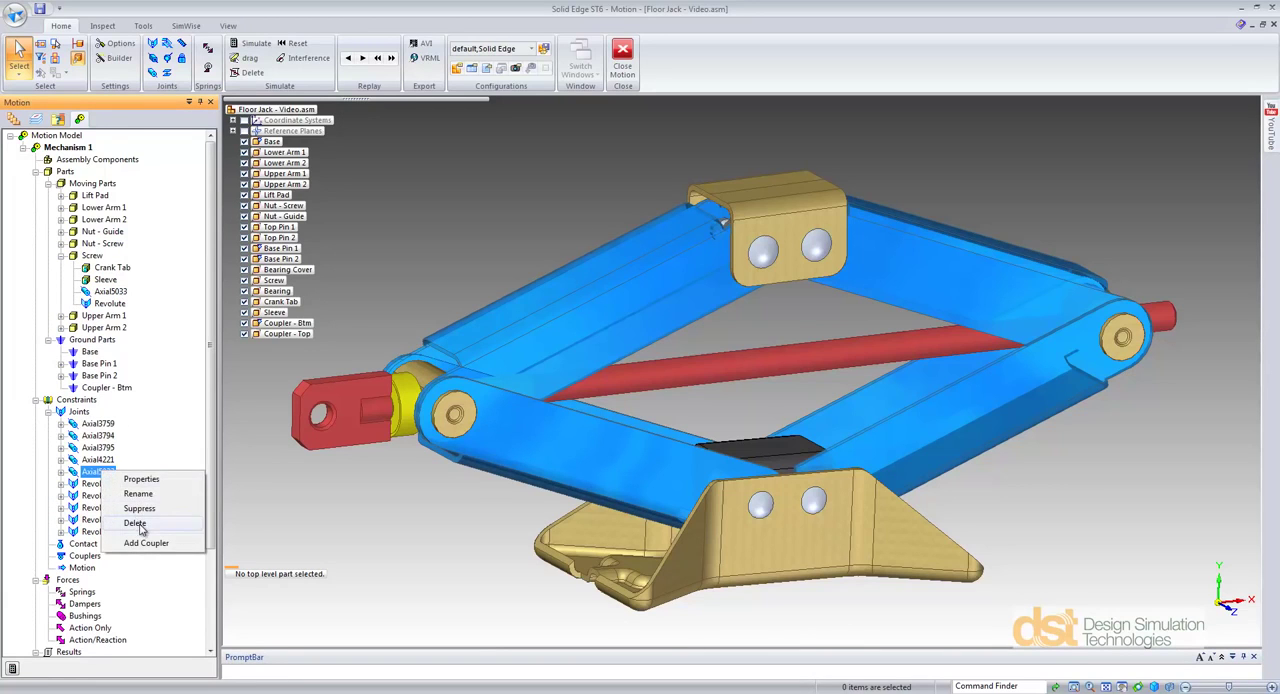
click(136, 522)
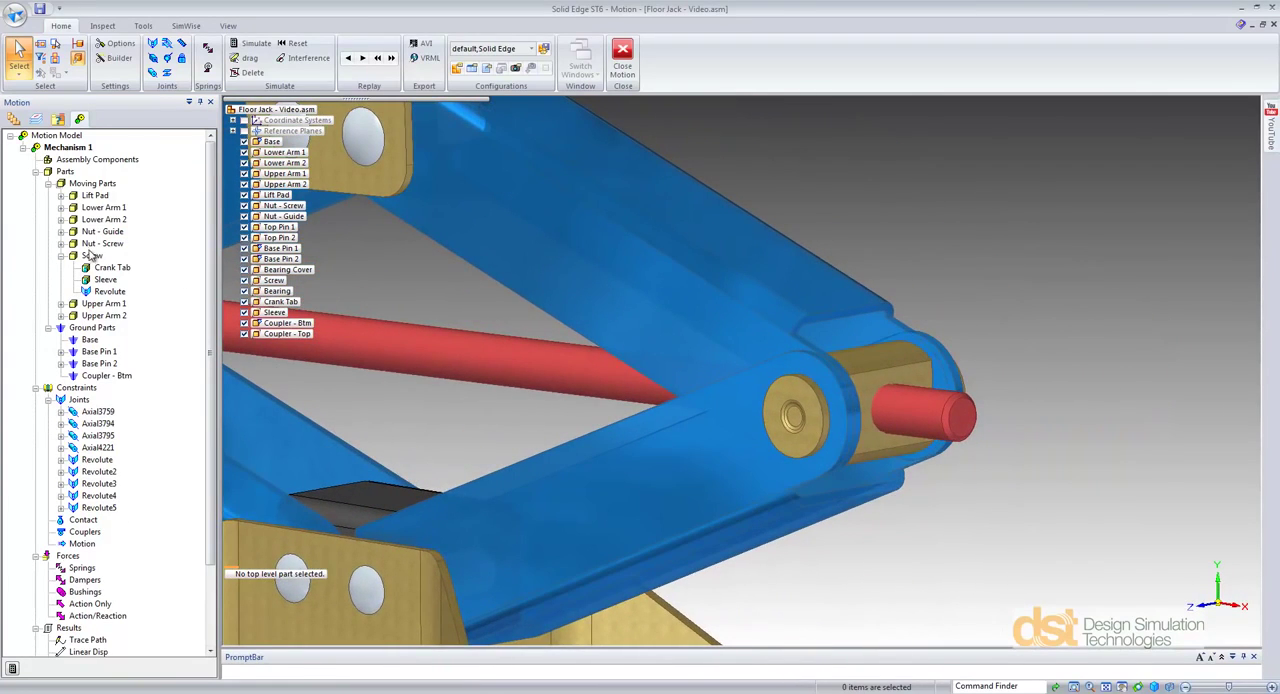
- Add a screw joint between the screw and the nut with 0.2 inch pitch per revolution
right_click(92, 256)
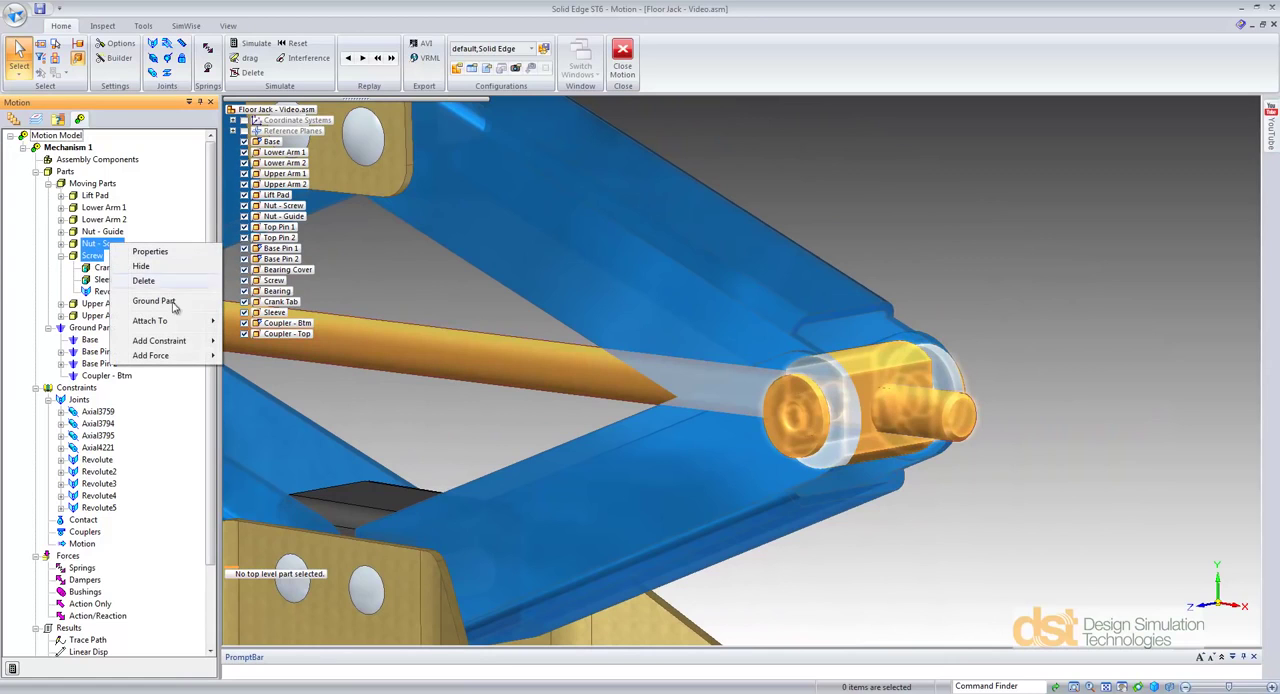
click(158, 340)
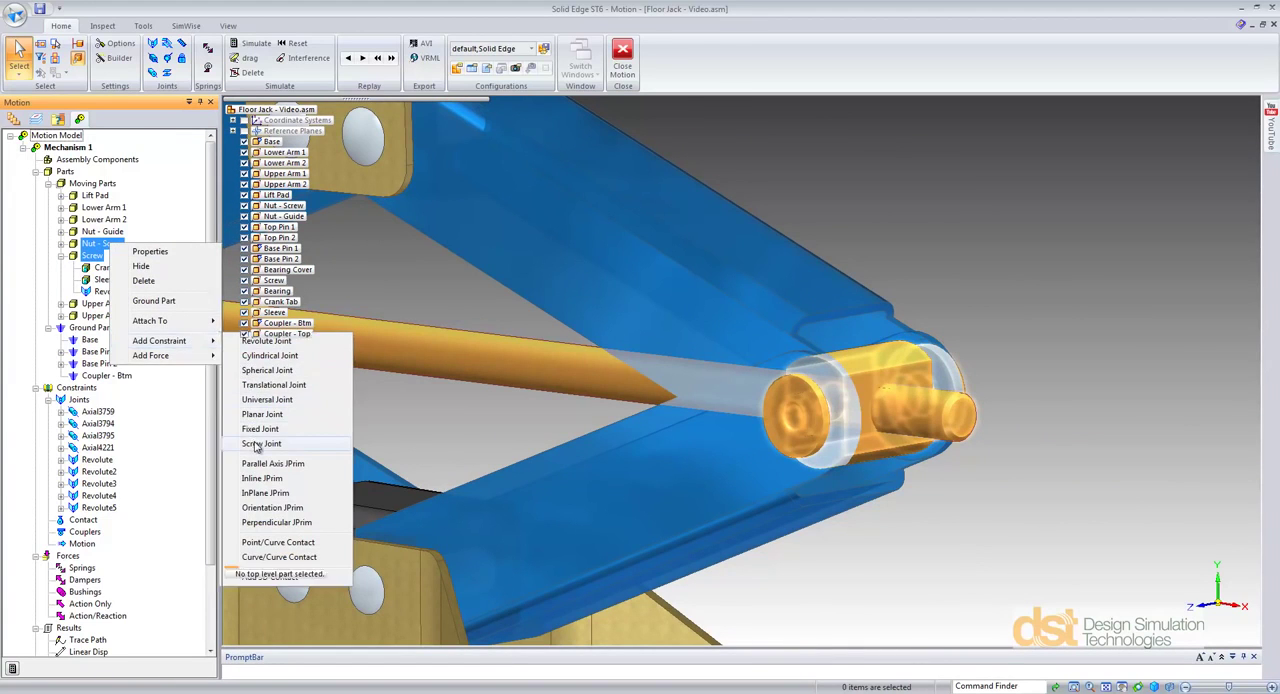
click(260, 444)
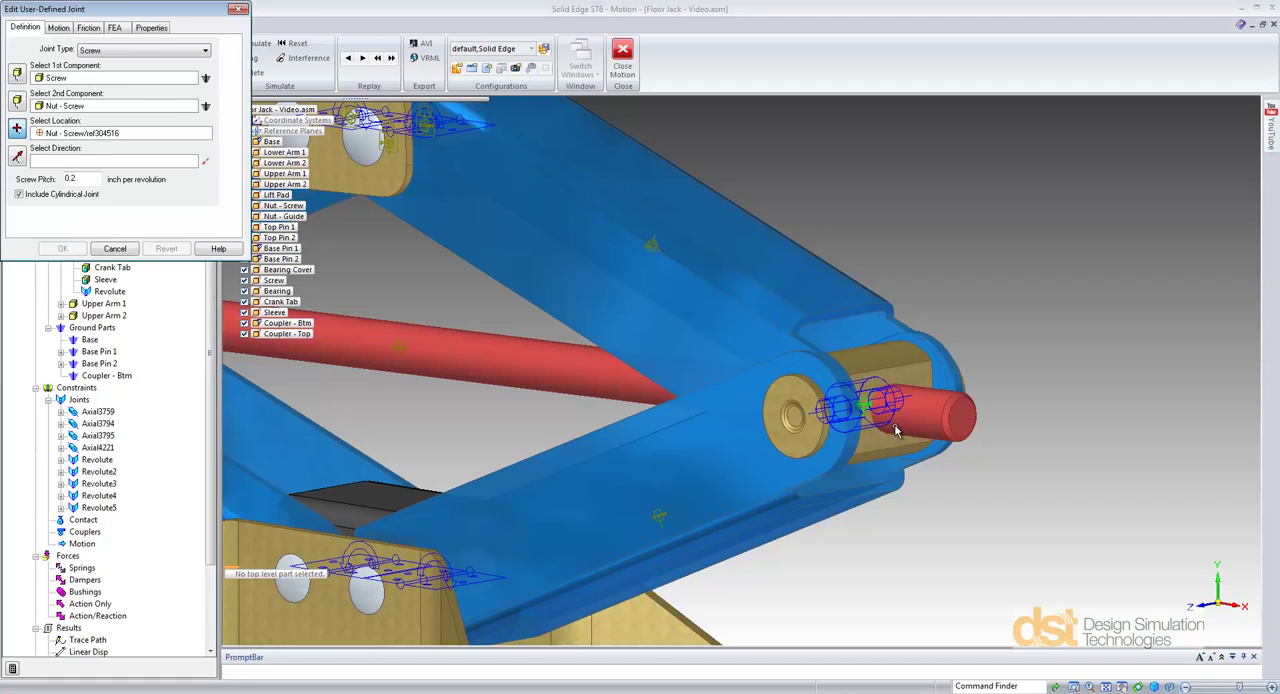
click(944, 416)
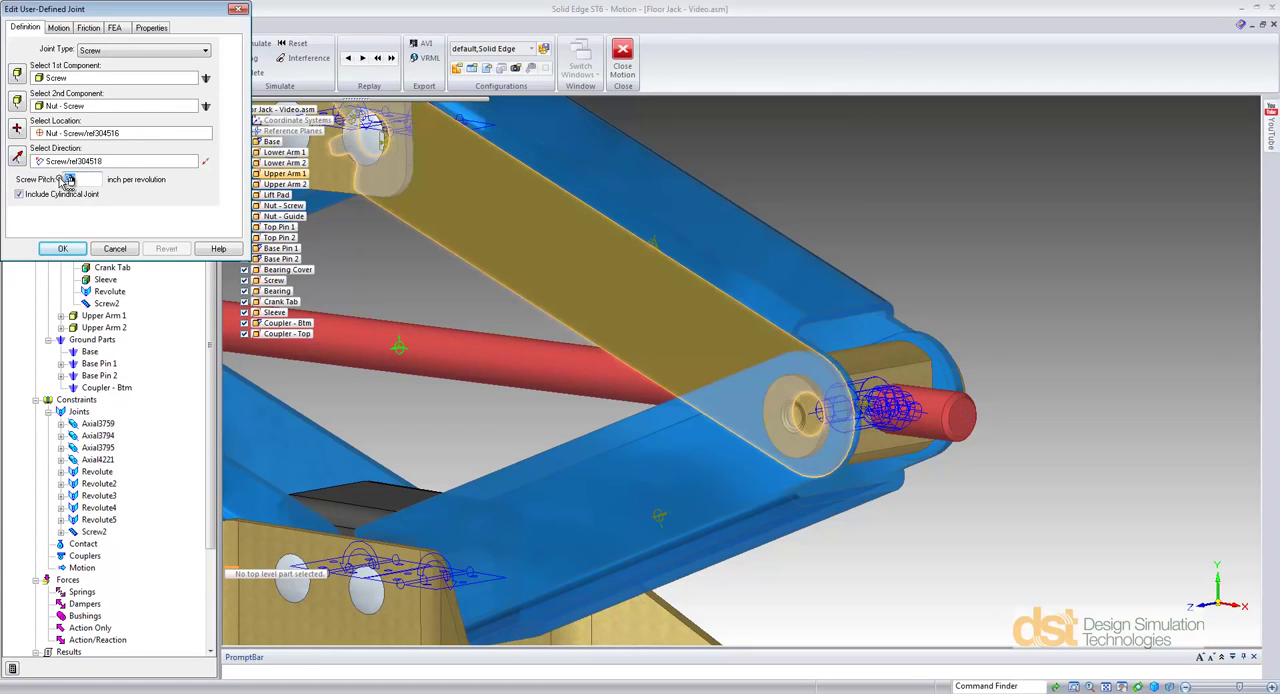
click(62, 248)
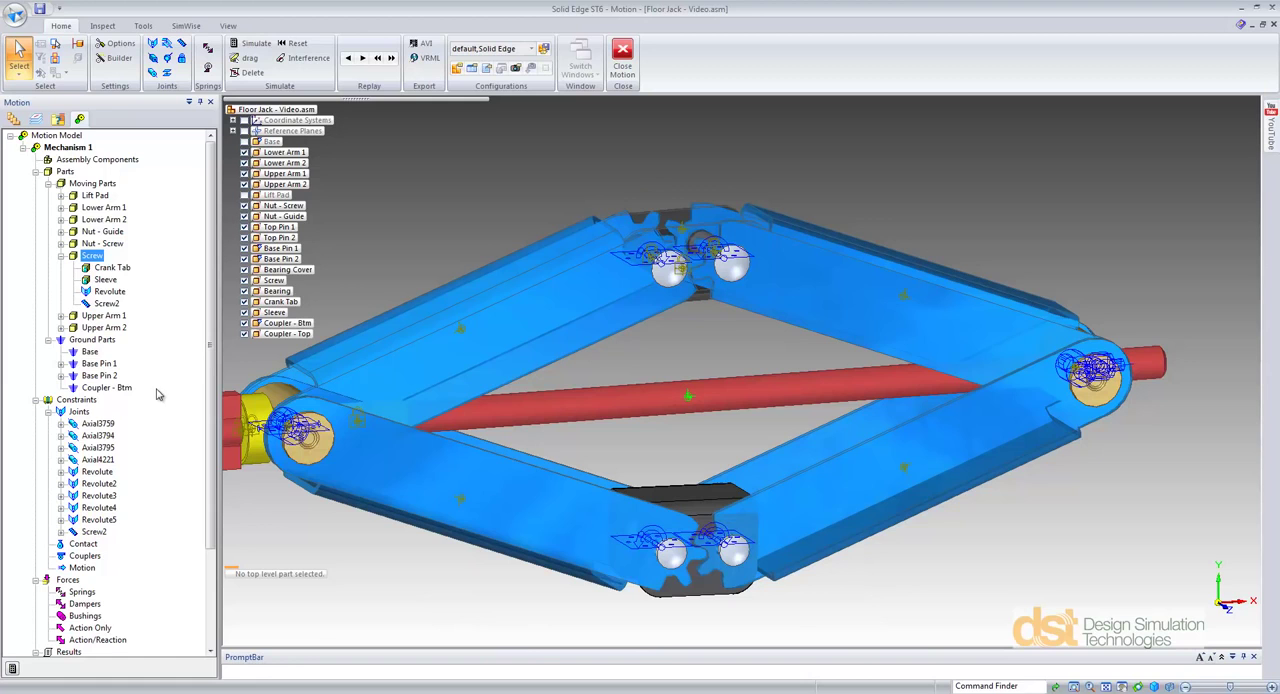
- Create a 3D contact between Lower Arm 1 and Lower Arm 2
right_click(84, 544)
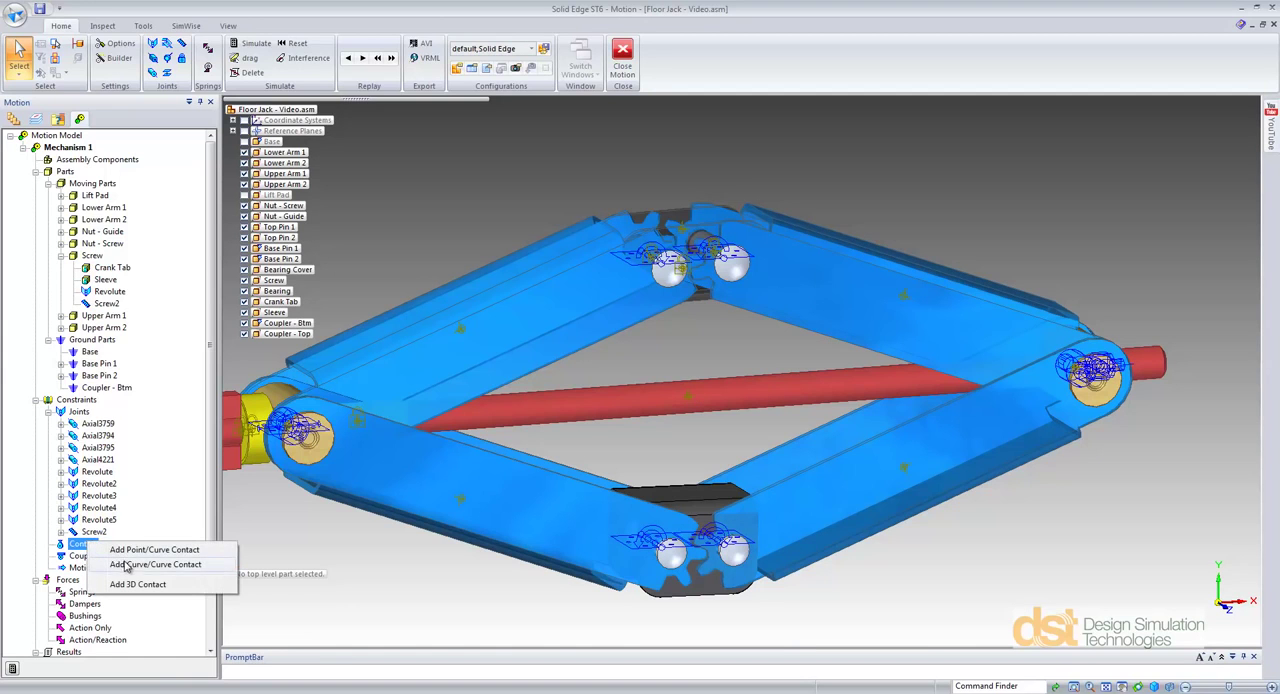
click(156, 564)
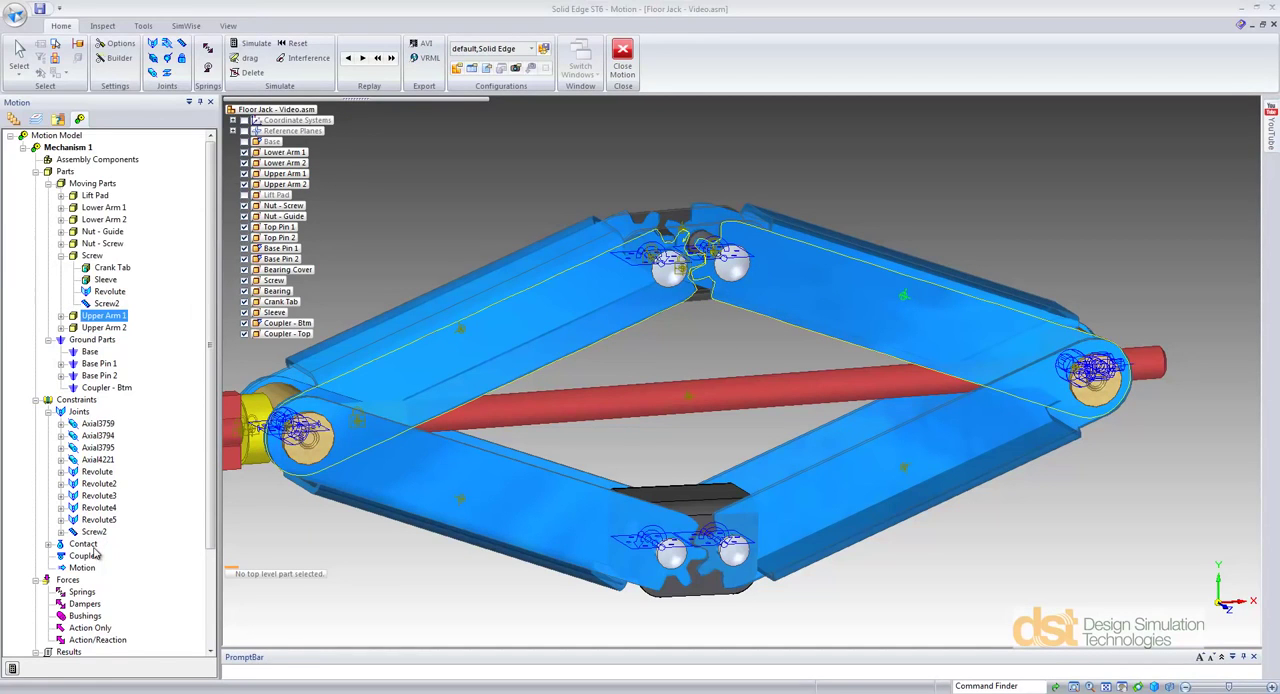
click(84, 544)
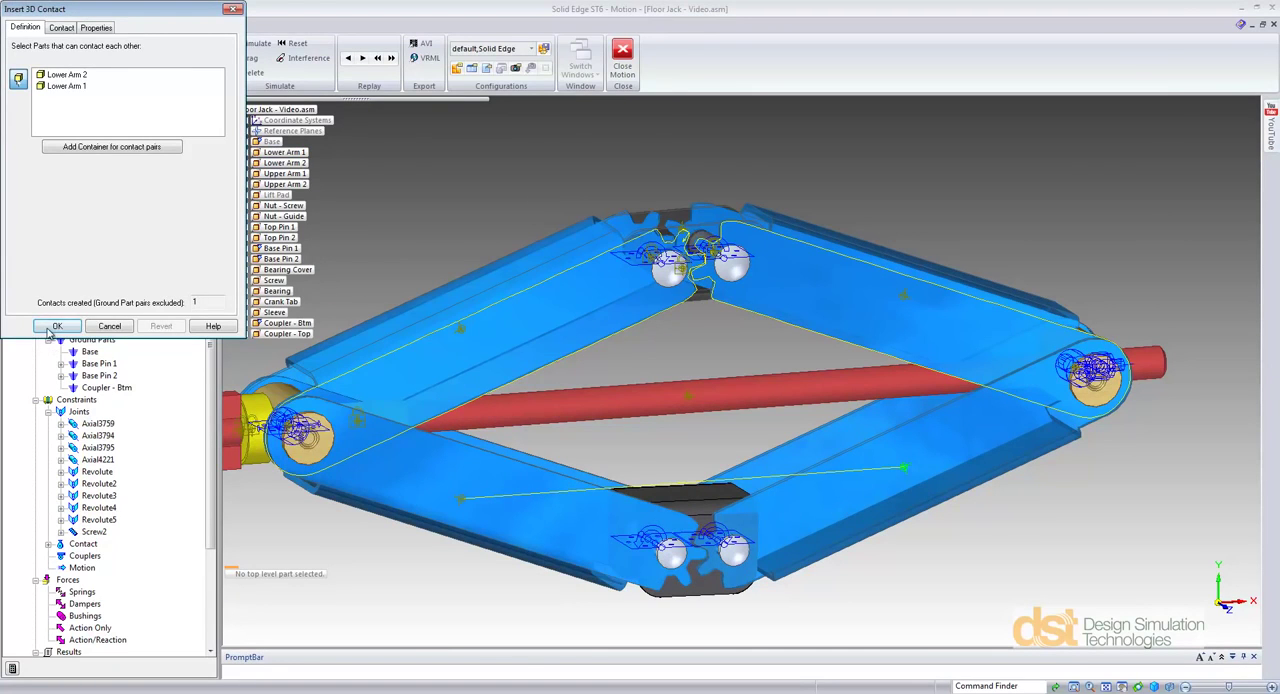
click(56, 326)
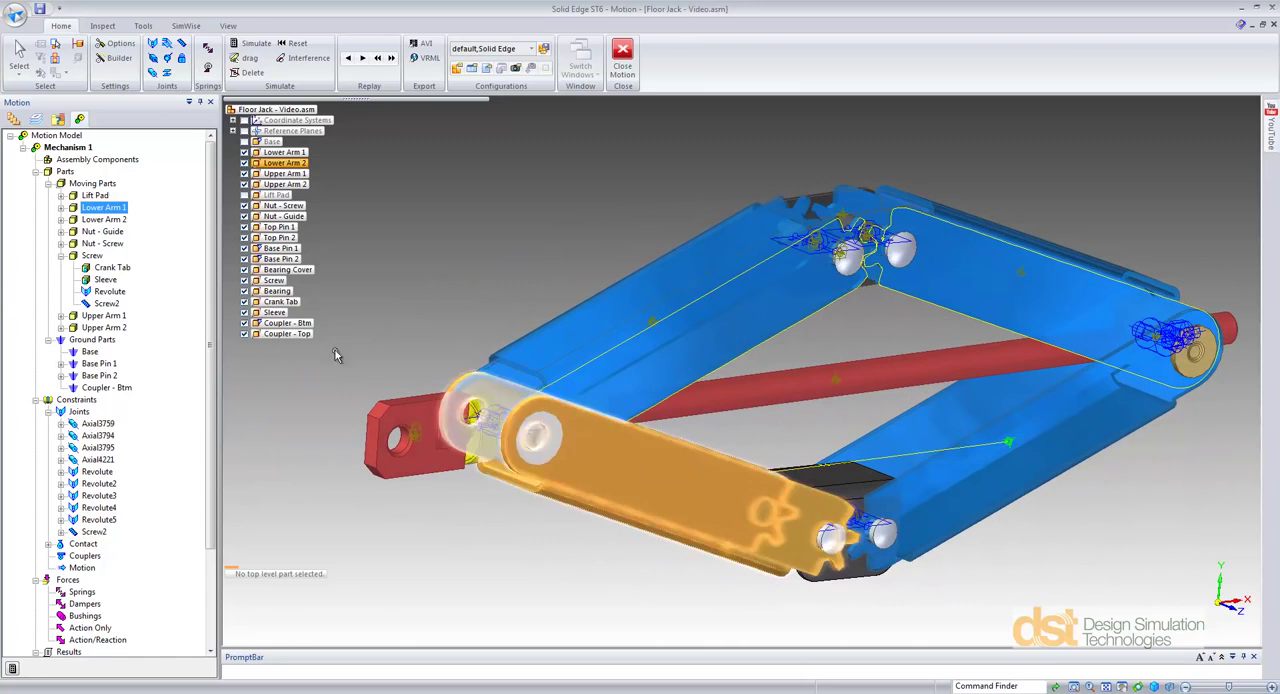
- Give the crank's revolute joint a constant velocity motion of 720 deg/sec
click(96, 472)
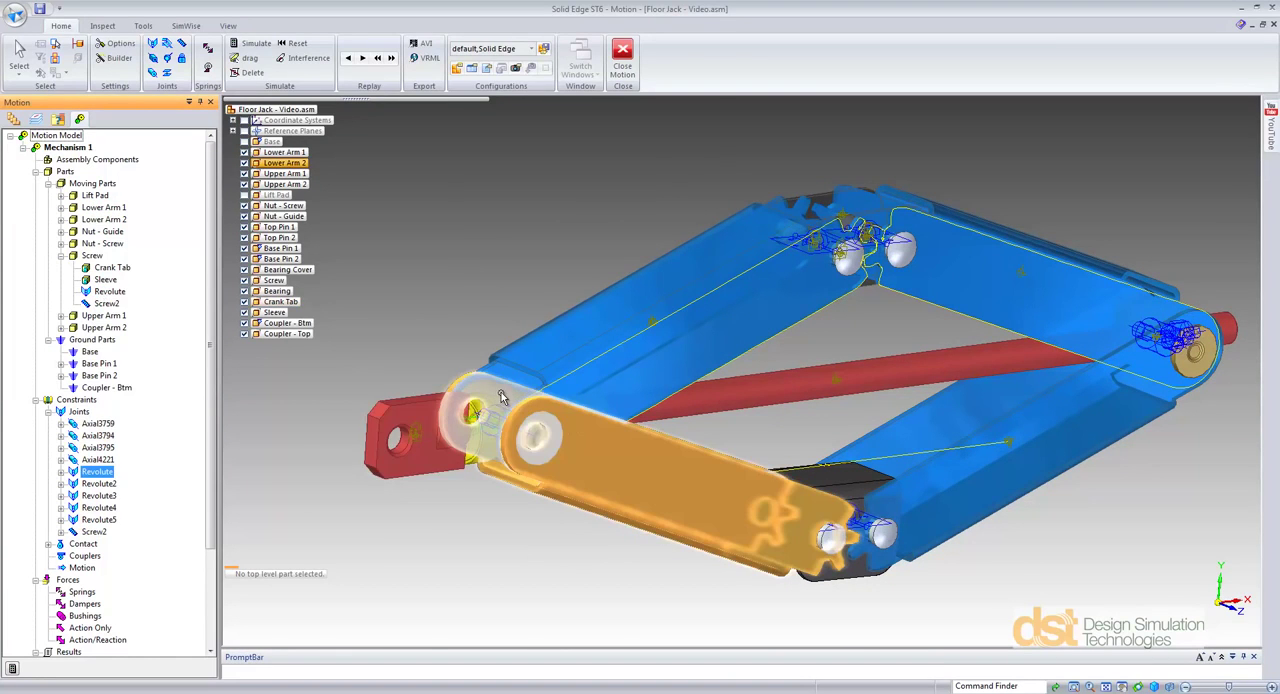
right_click(96, 472)
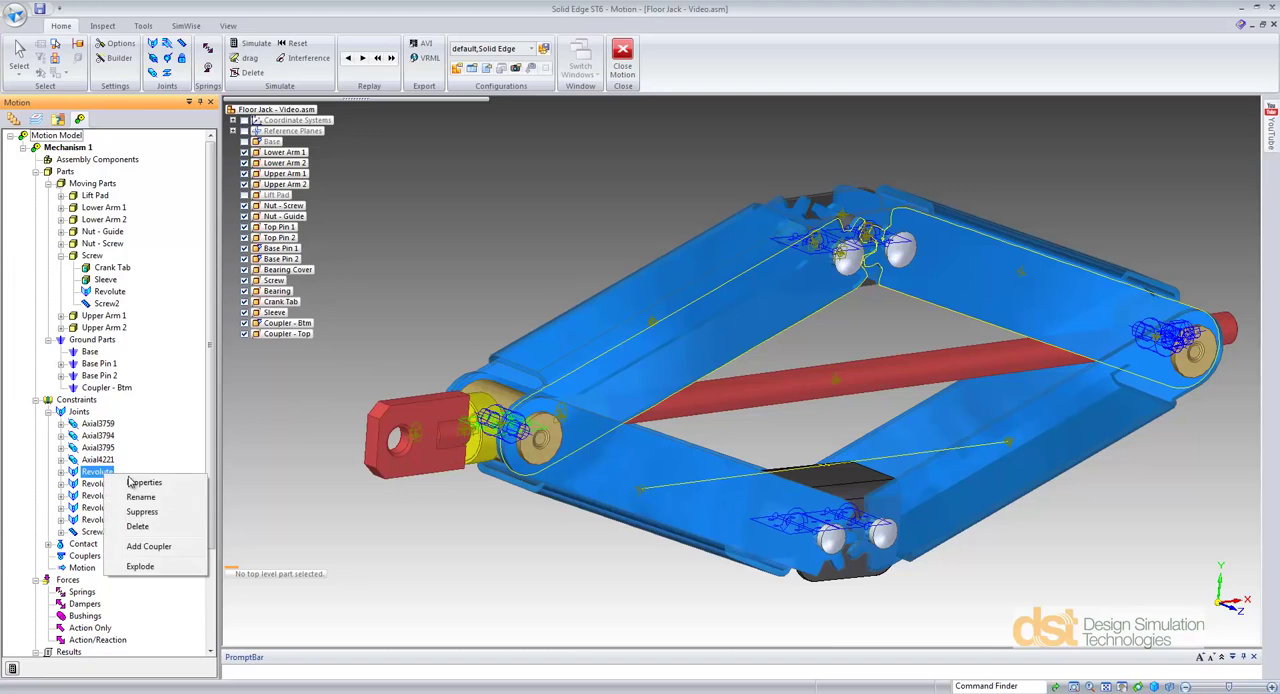
click(144, 482)
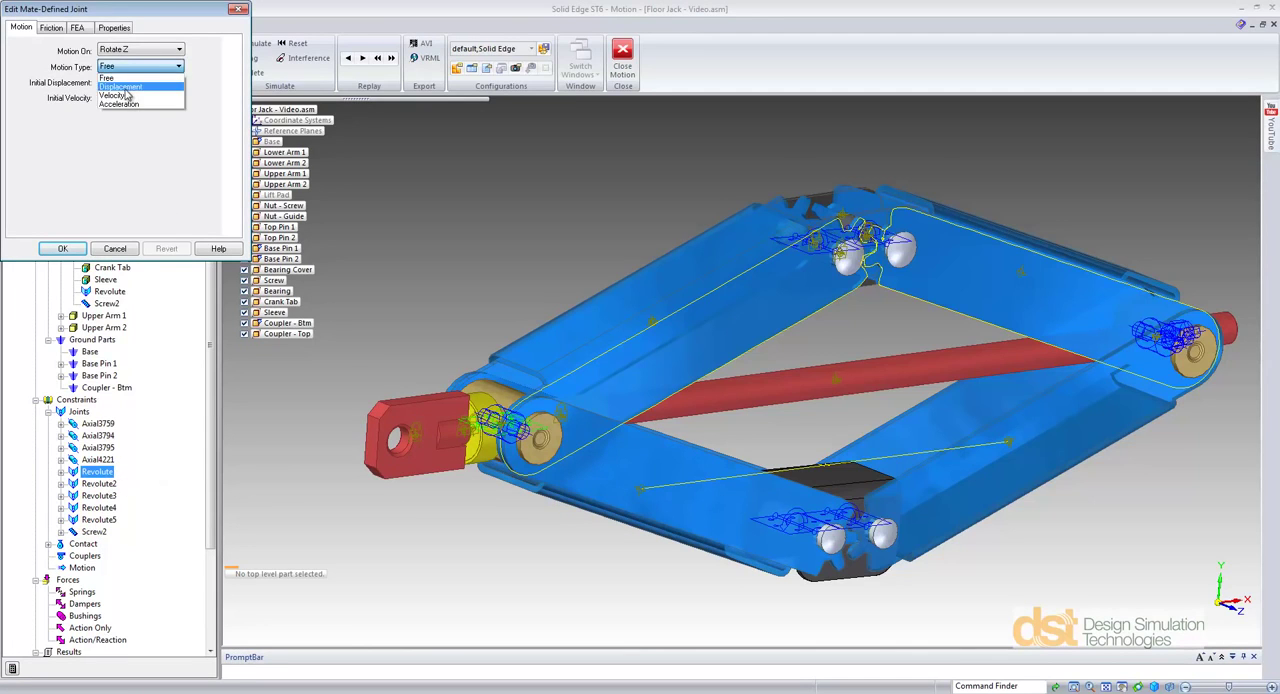
click(114, 94)
text(-720)
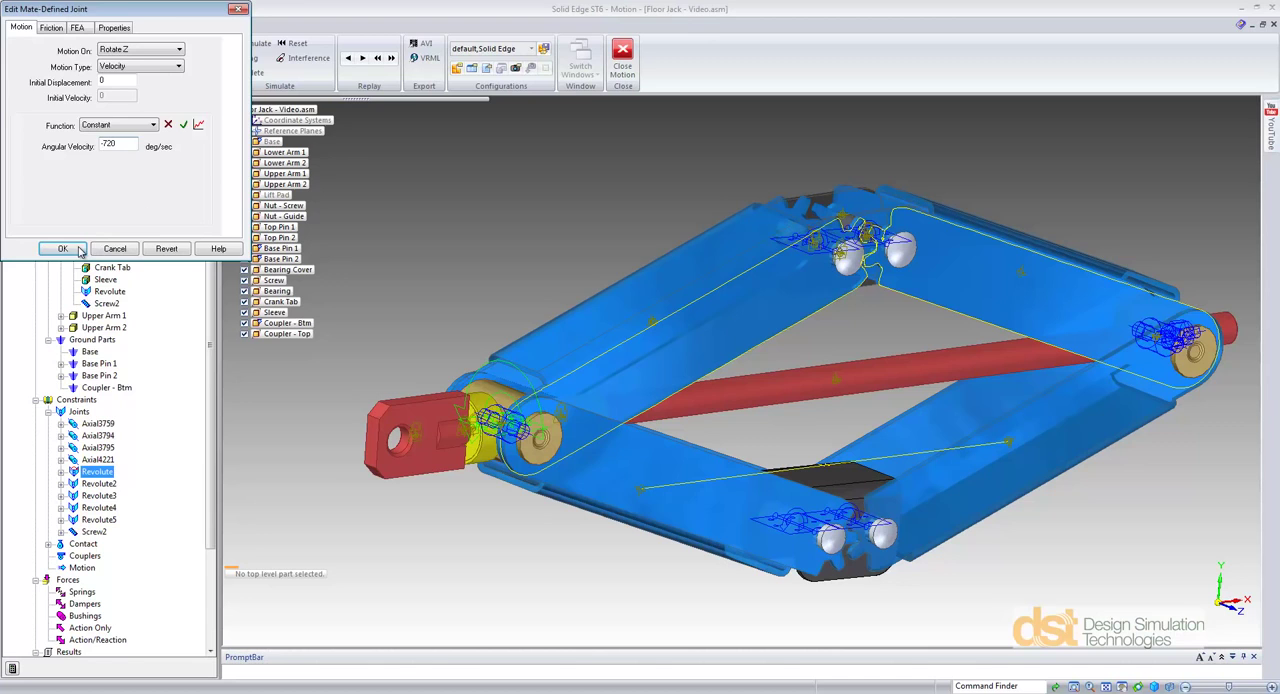
click(62, 248)
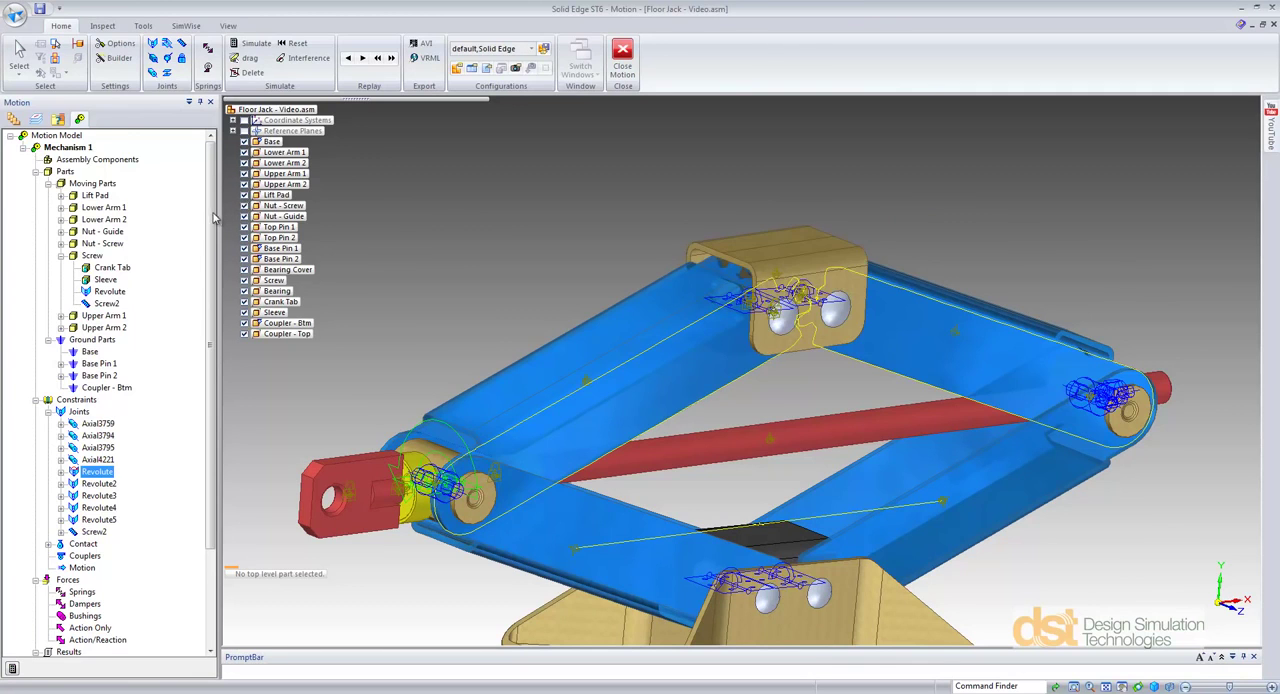
- Apply a constant 1200 pound-force action-only load on the lift pad
scroll(down, 3)
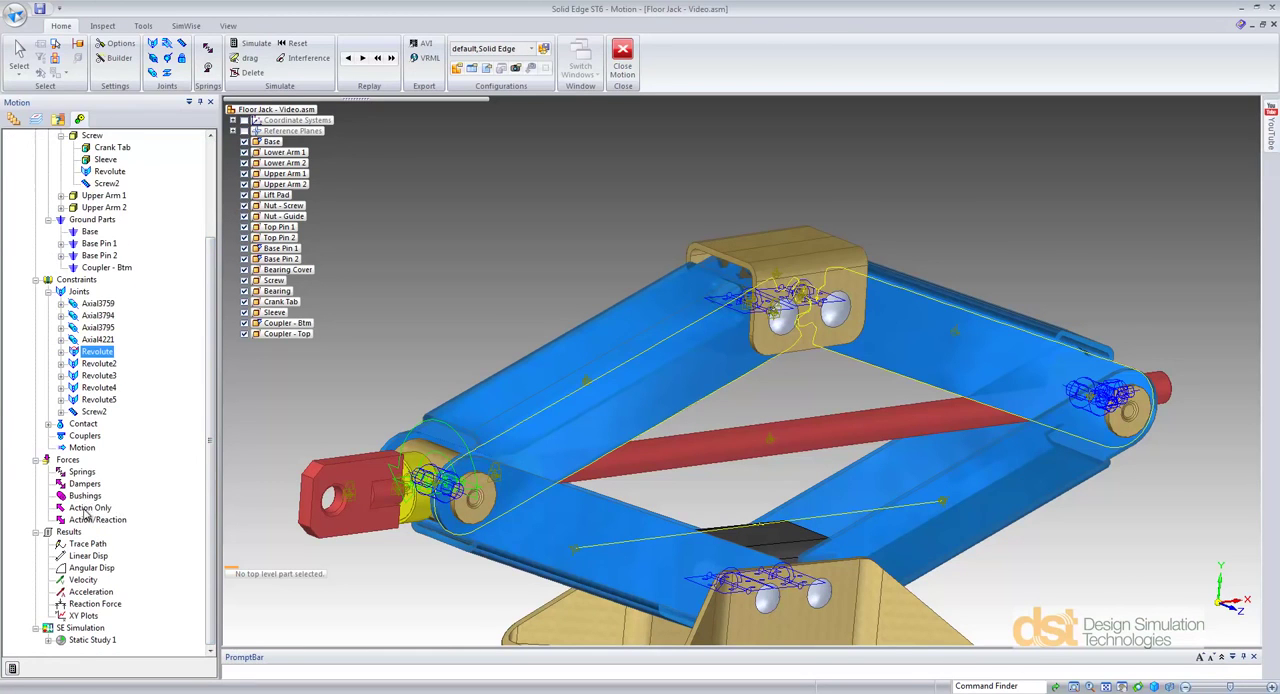
click(90, 508)
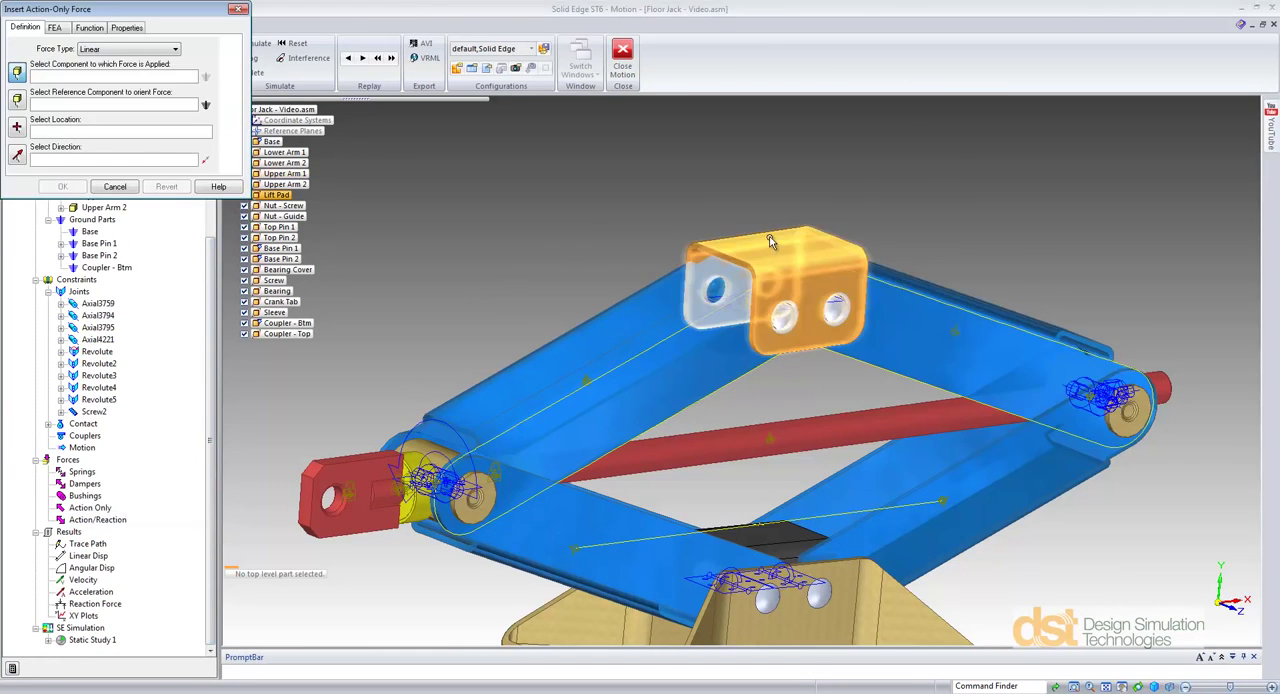
click(770, 244)
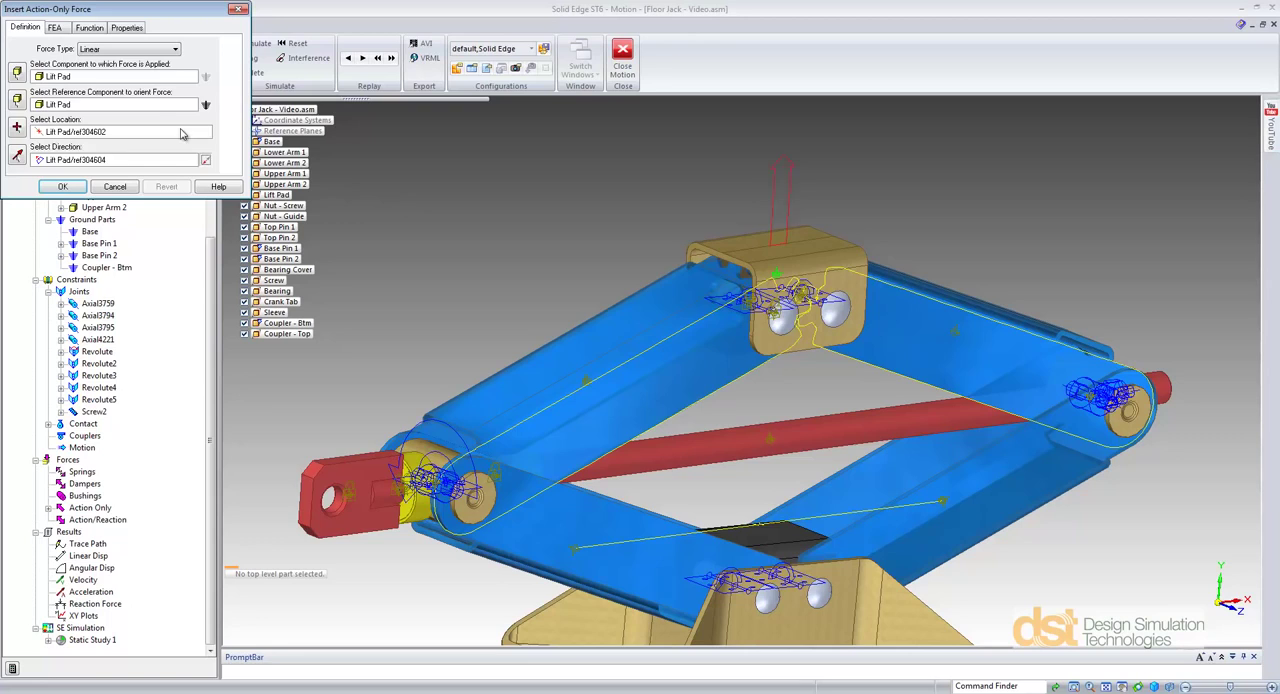
click(88, 28)
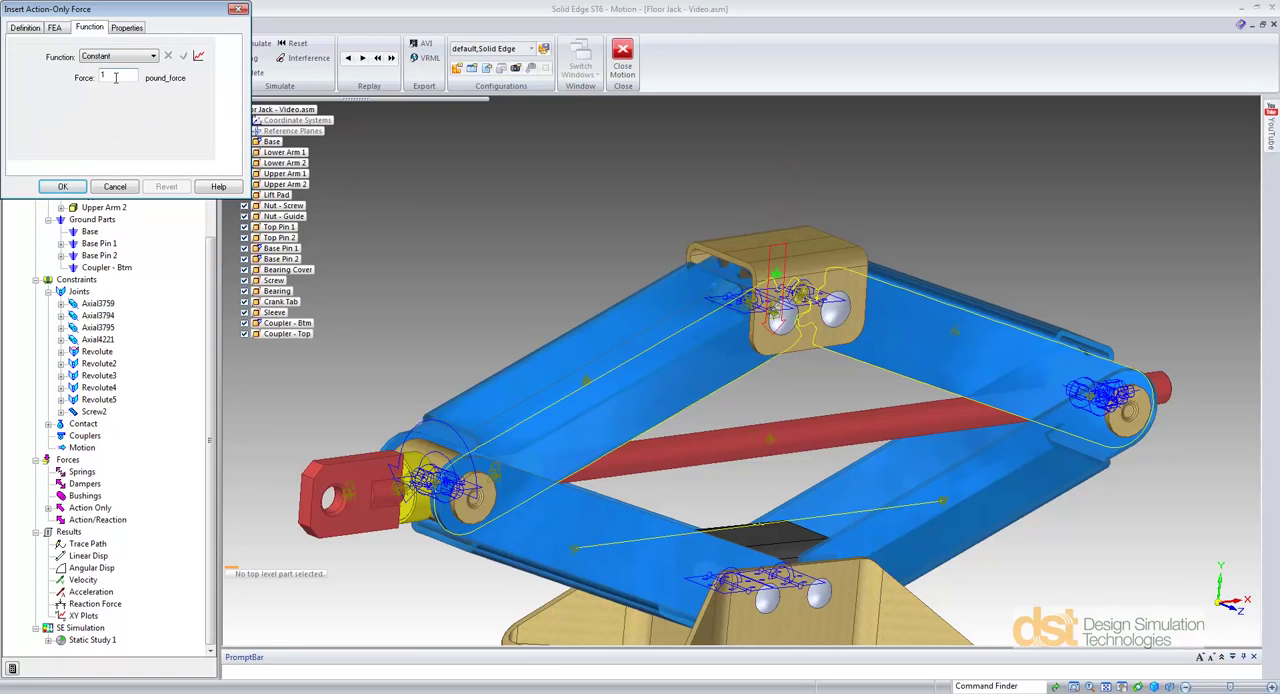
text(1200)
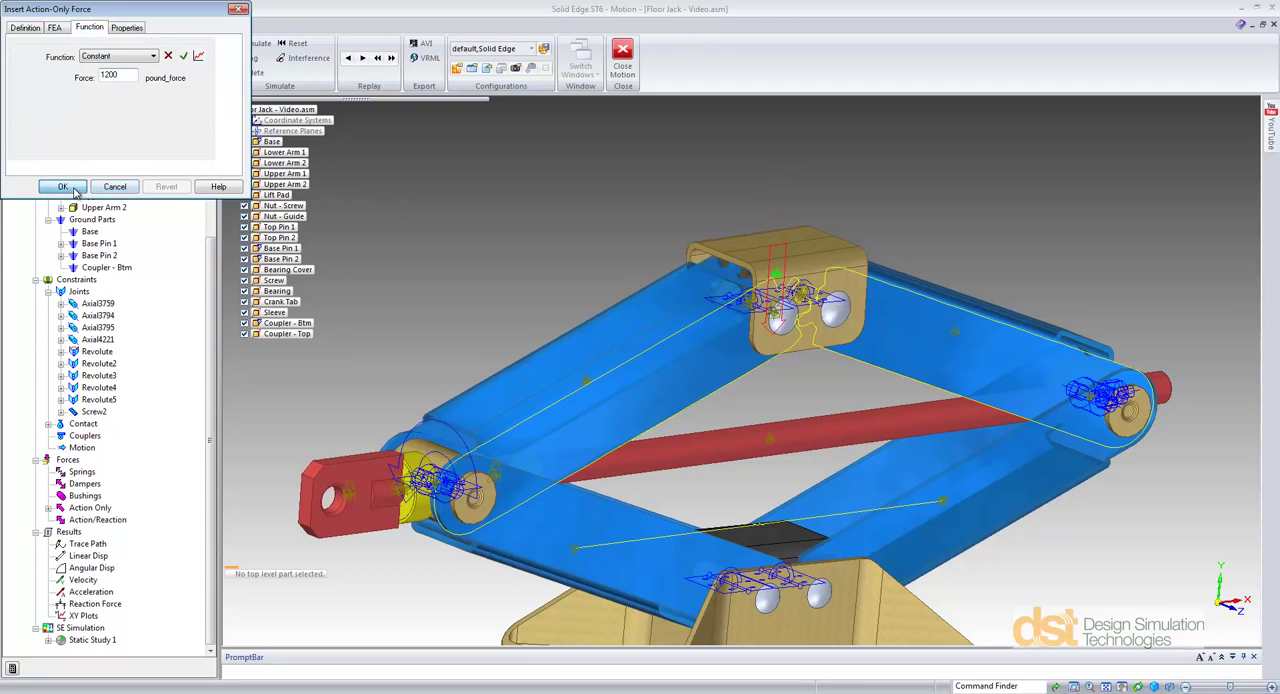
click(62, 188)
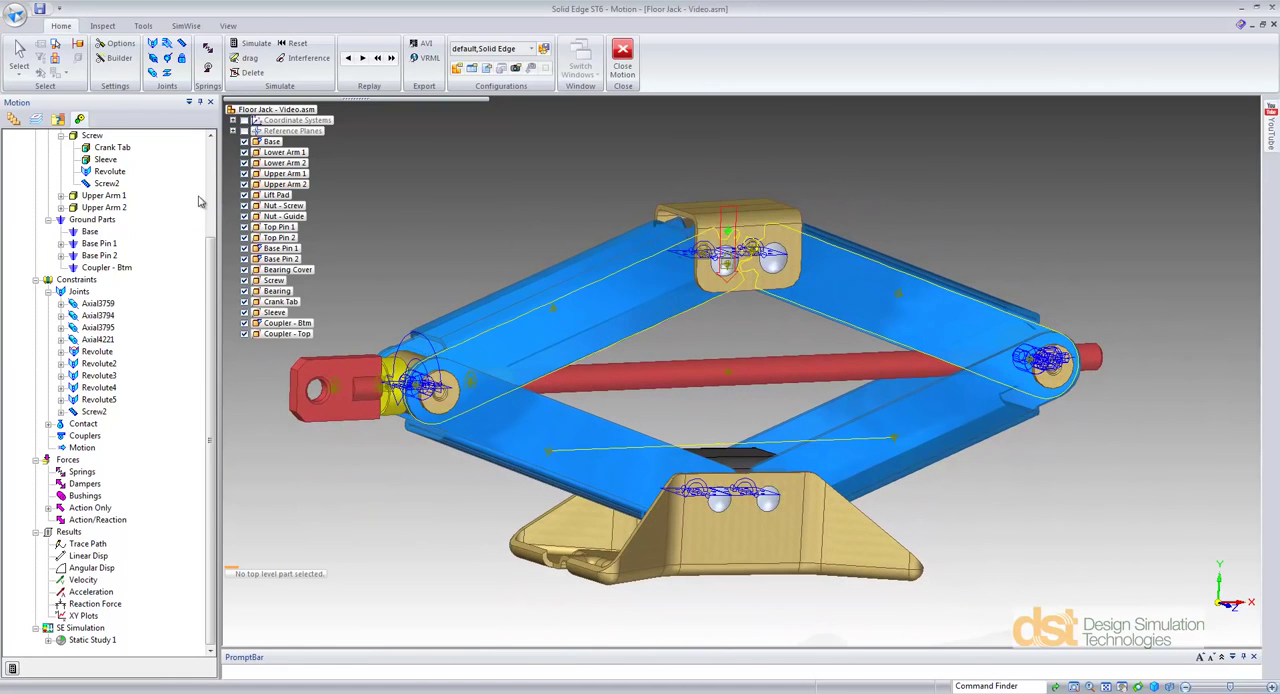
- Set the mechanism's simulation duration and frame count and run the motion
right_click(64, 148)
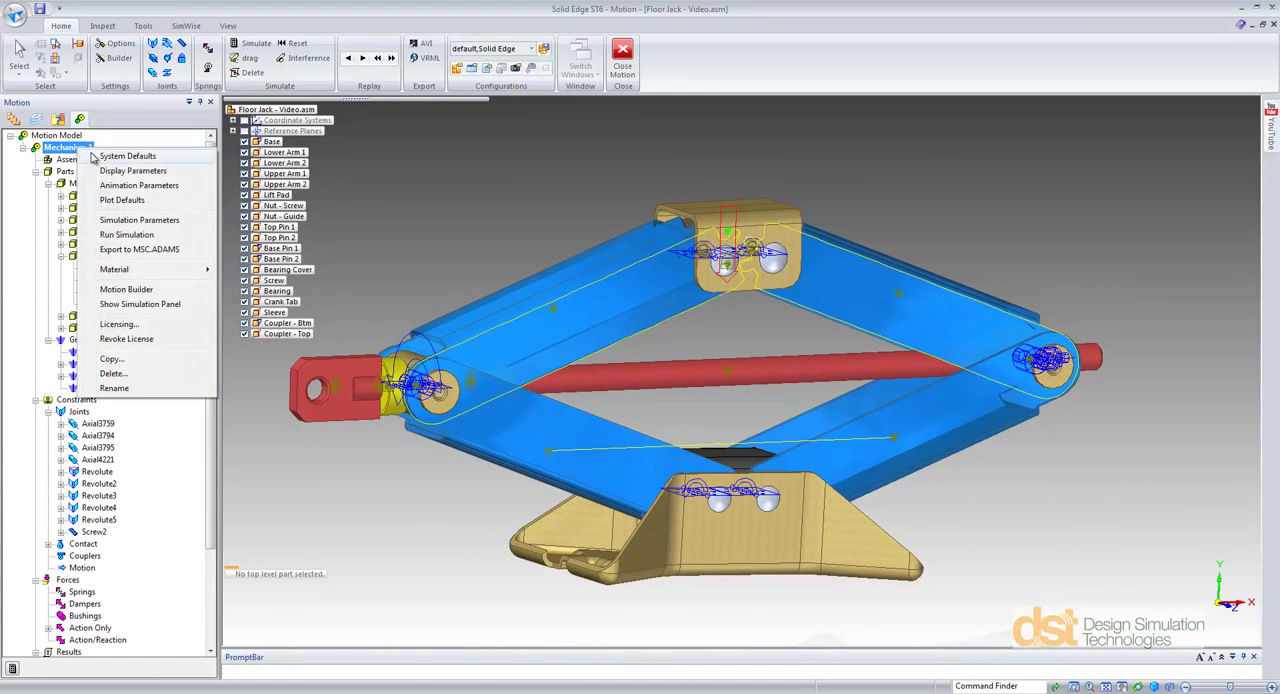
click(140, 220)
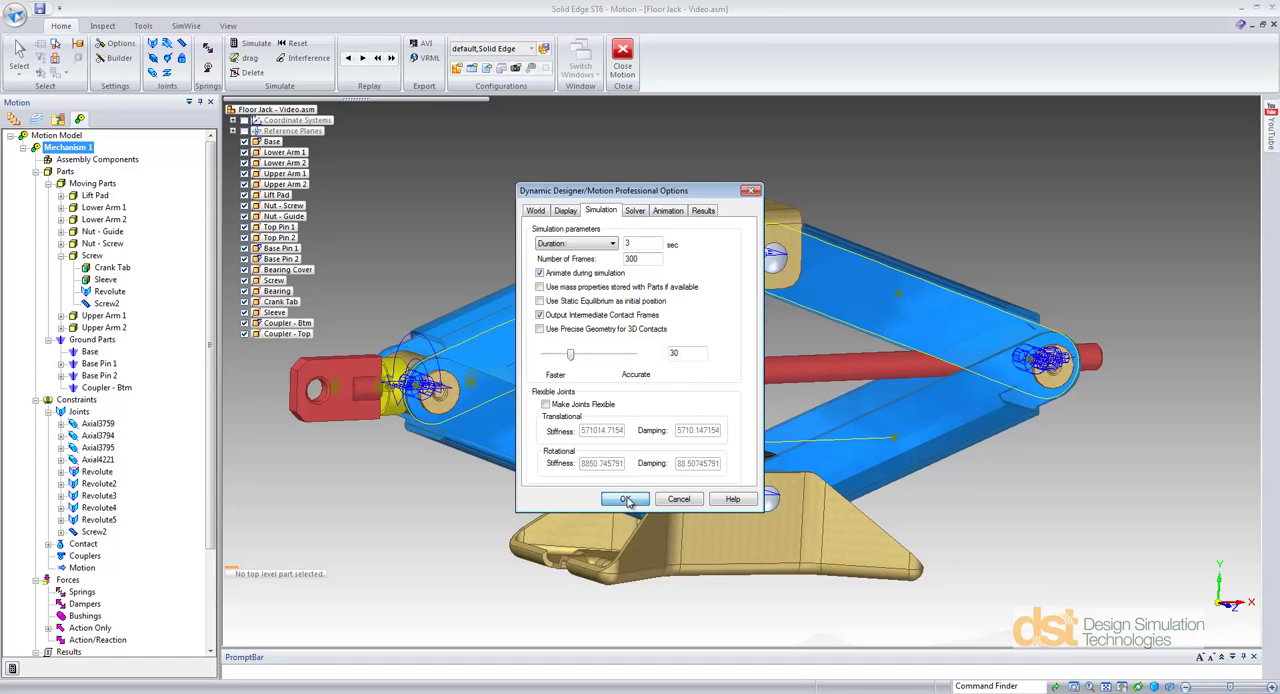
click(624, 498)
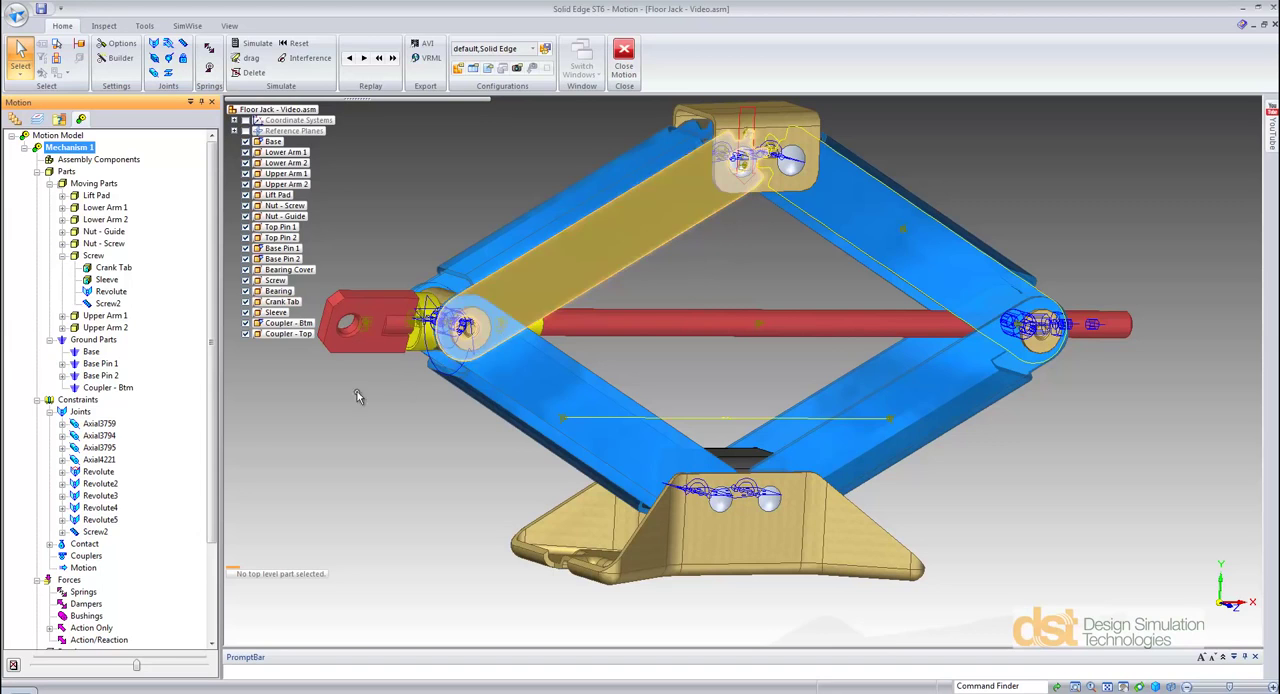
- Plot the revolute joint's X reaction moment versus time and view it beside the raised jack
right_click(98, 472)
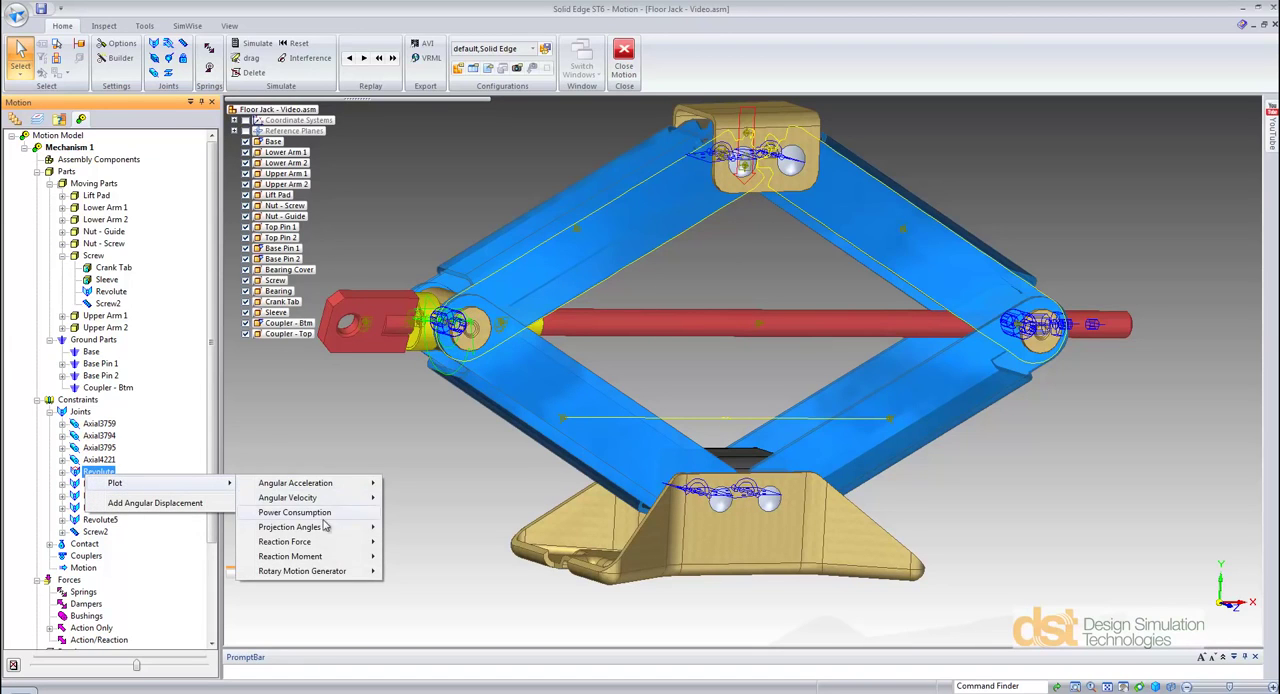
click(290, 556)
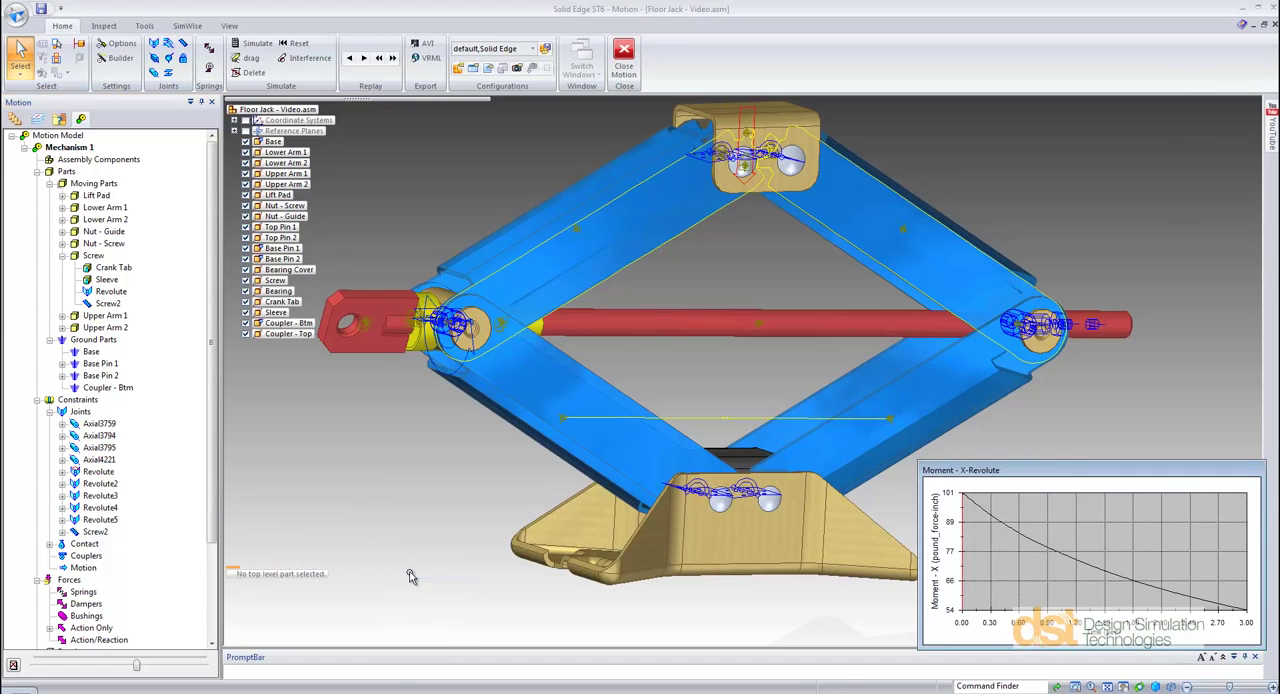
mouse_move(710, 284)
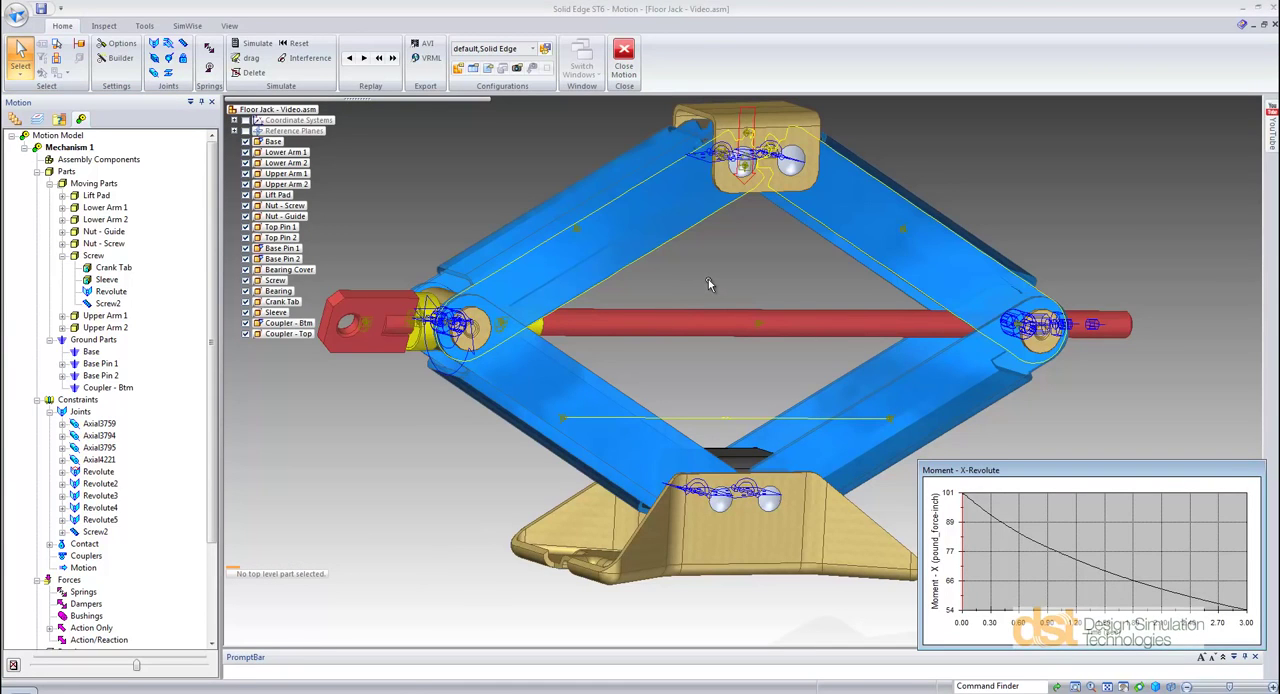
mouse_move(660, 248)
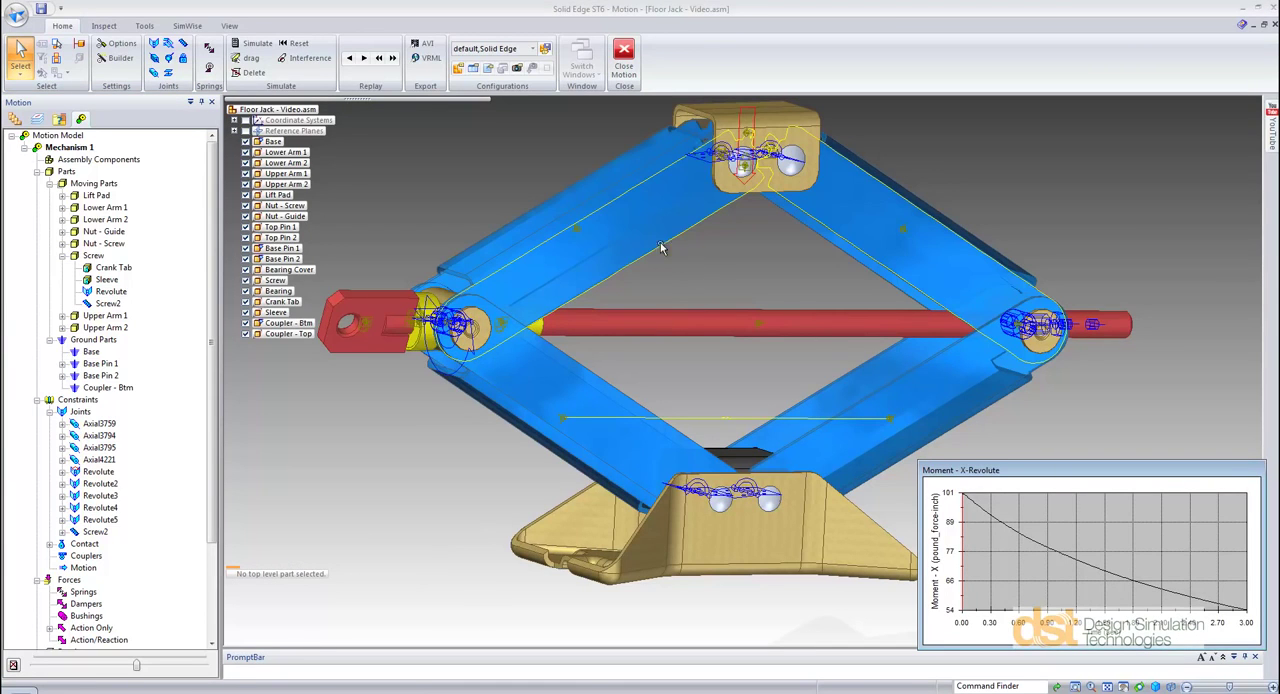
click(636, 236)
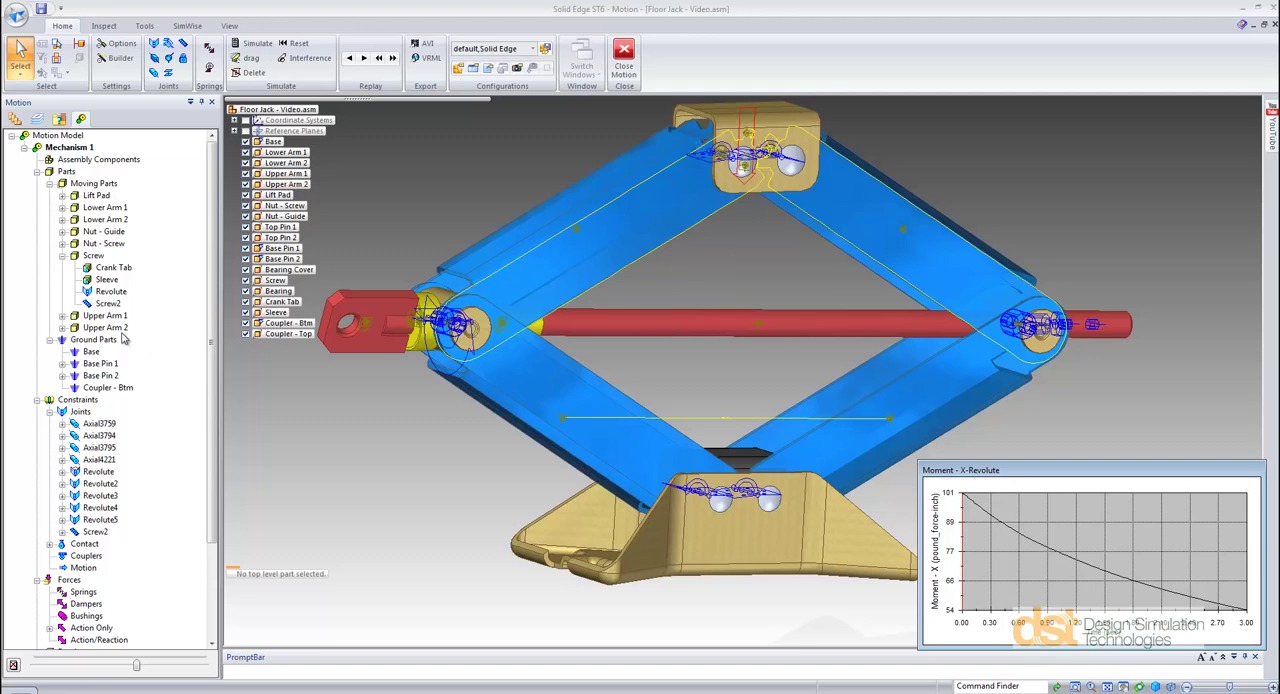
right_click(104, 328)
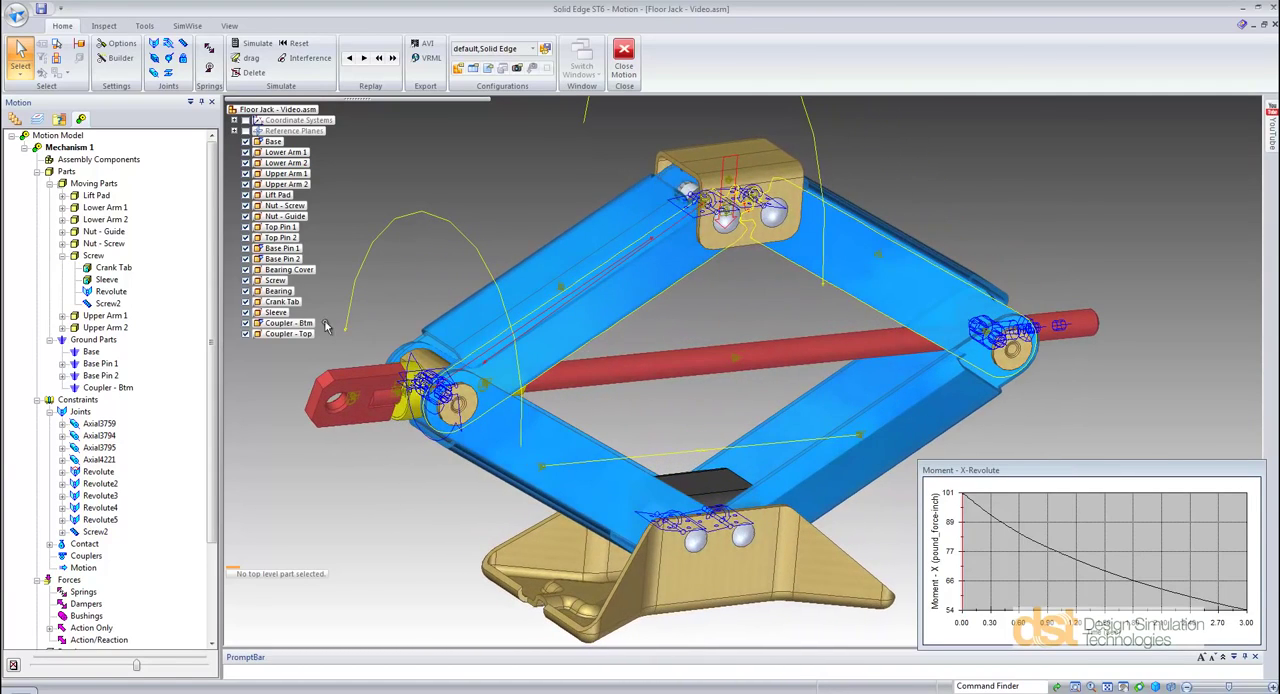
- Plot the reaction result as a Magnitude curve and confirm Plot Options
scroll(down, 3)
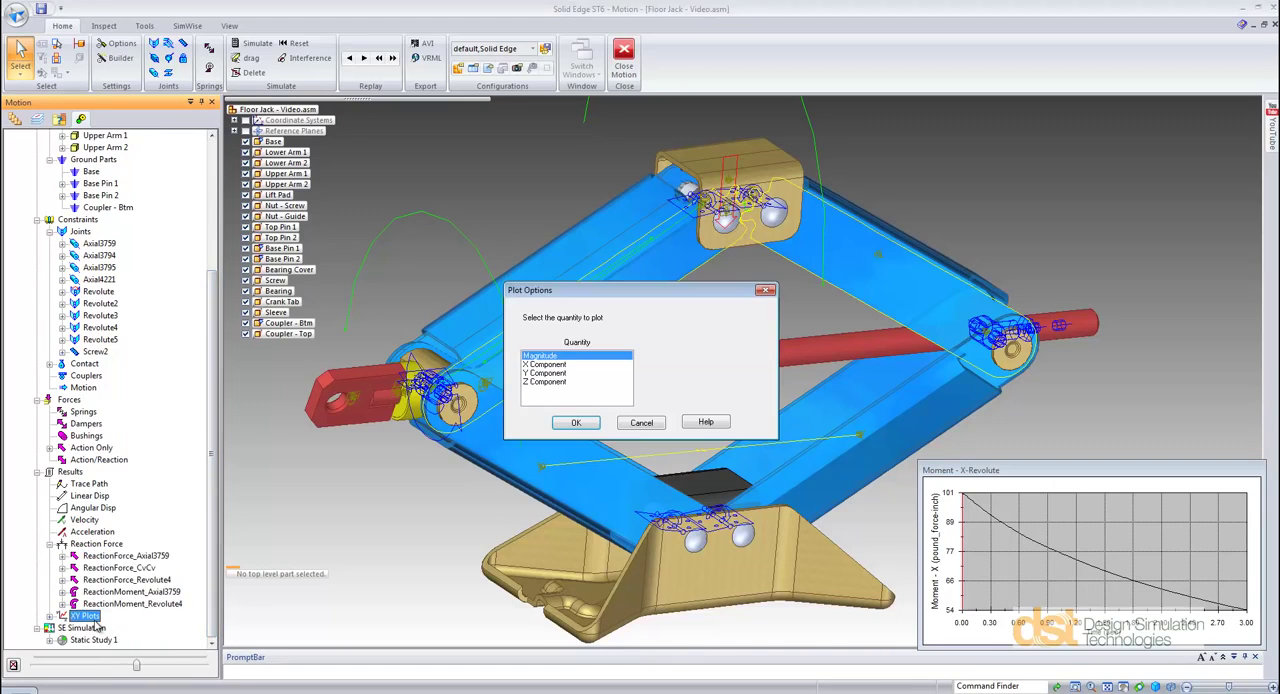
click(576, 420)
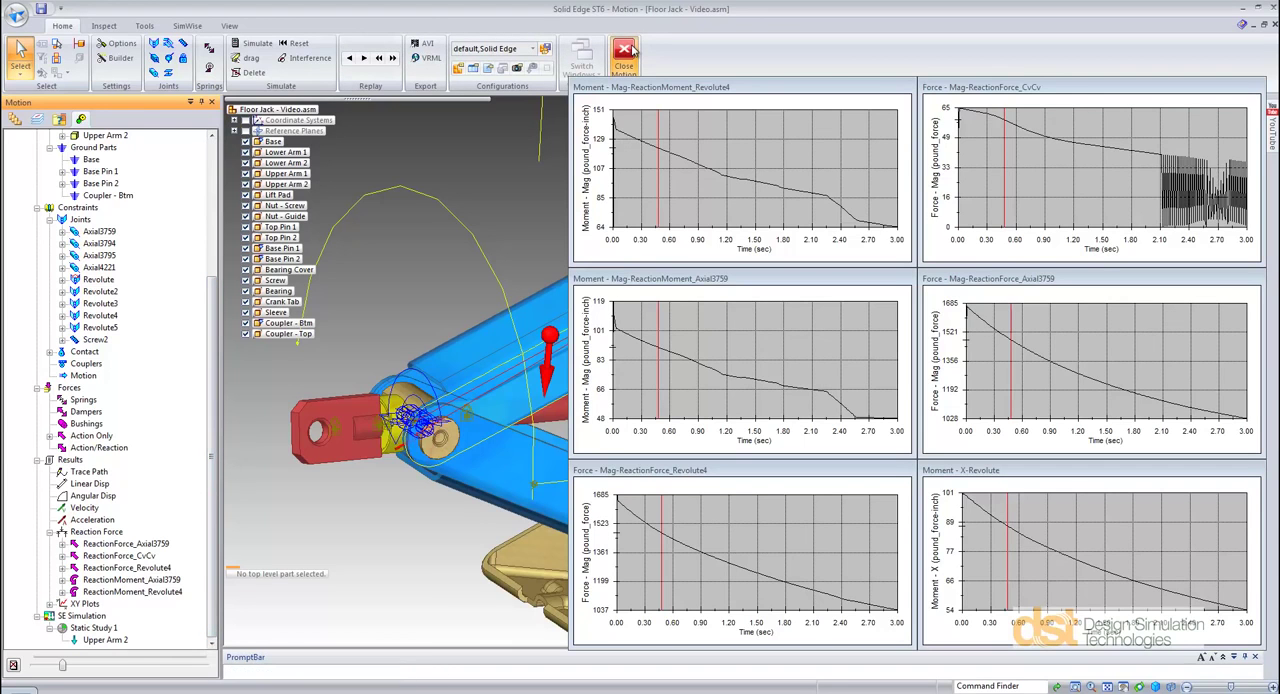
- In the Simulation static study, highlight transferred Force 1, Force 2 and another load on the jack
click(624, 56)
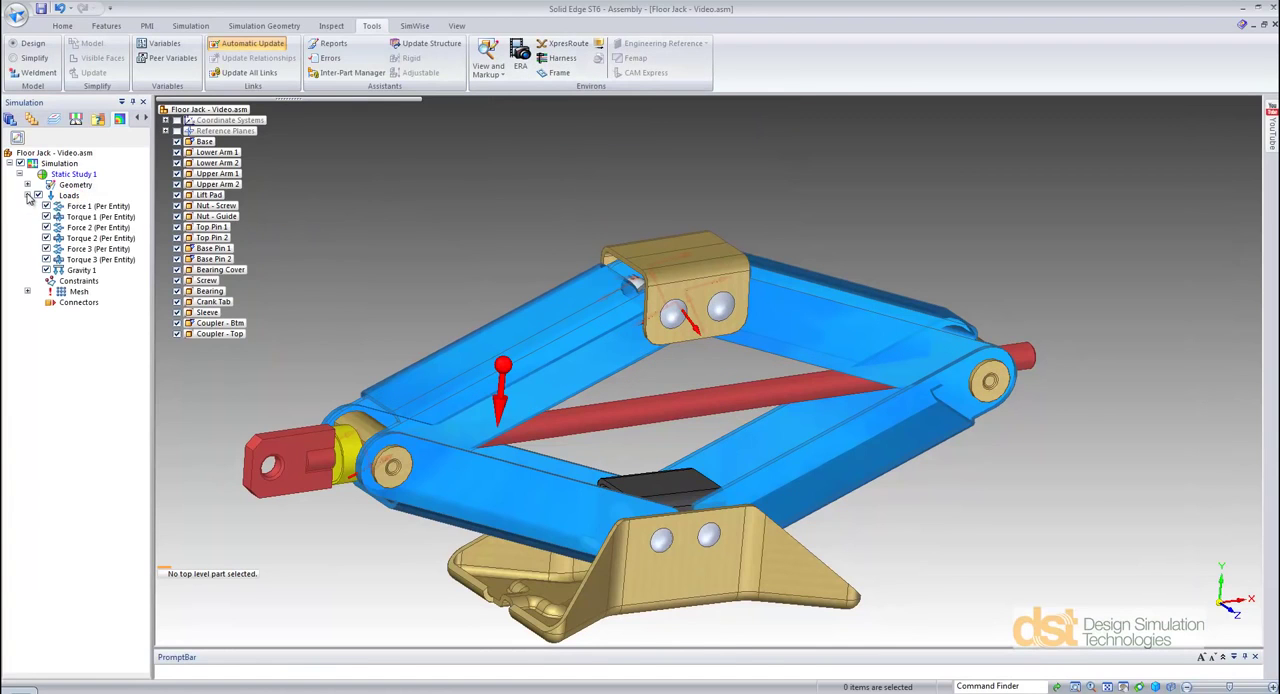
click(98, 206)
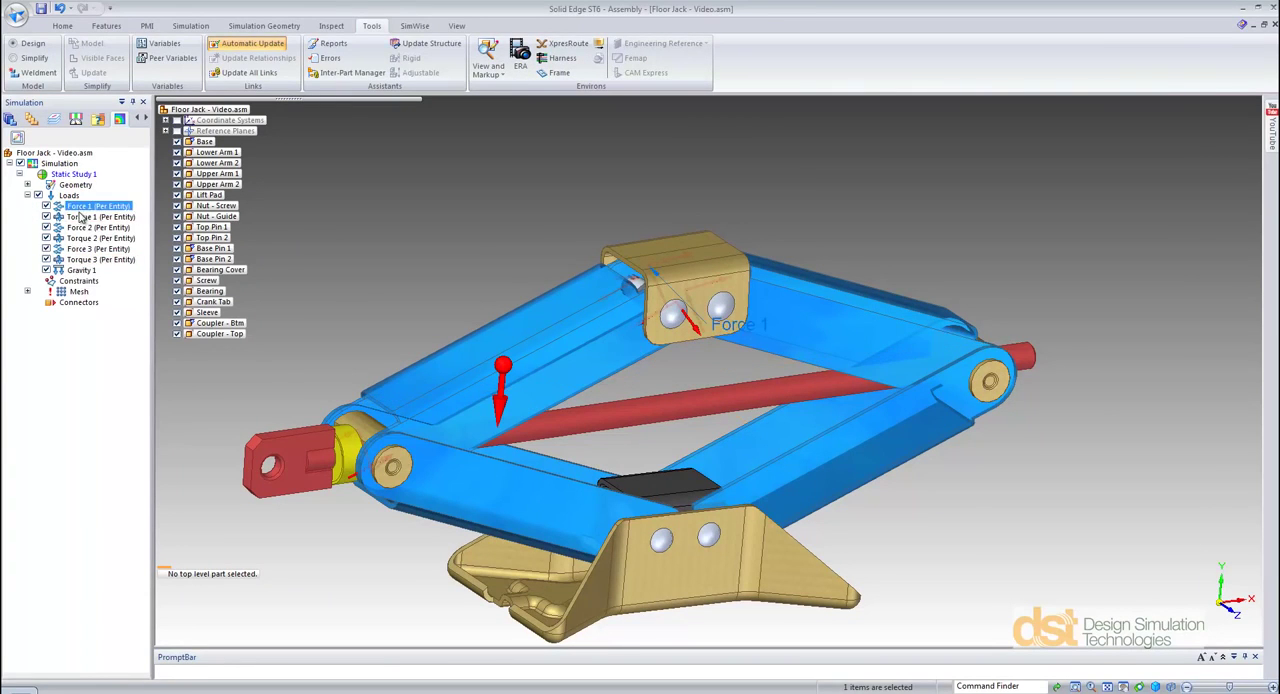
click(98, 228)
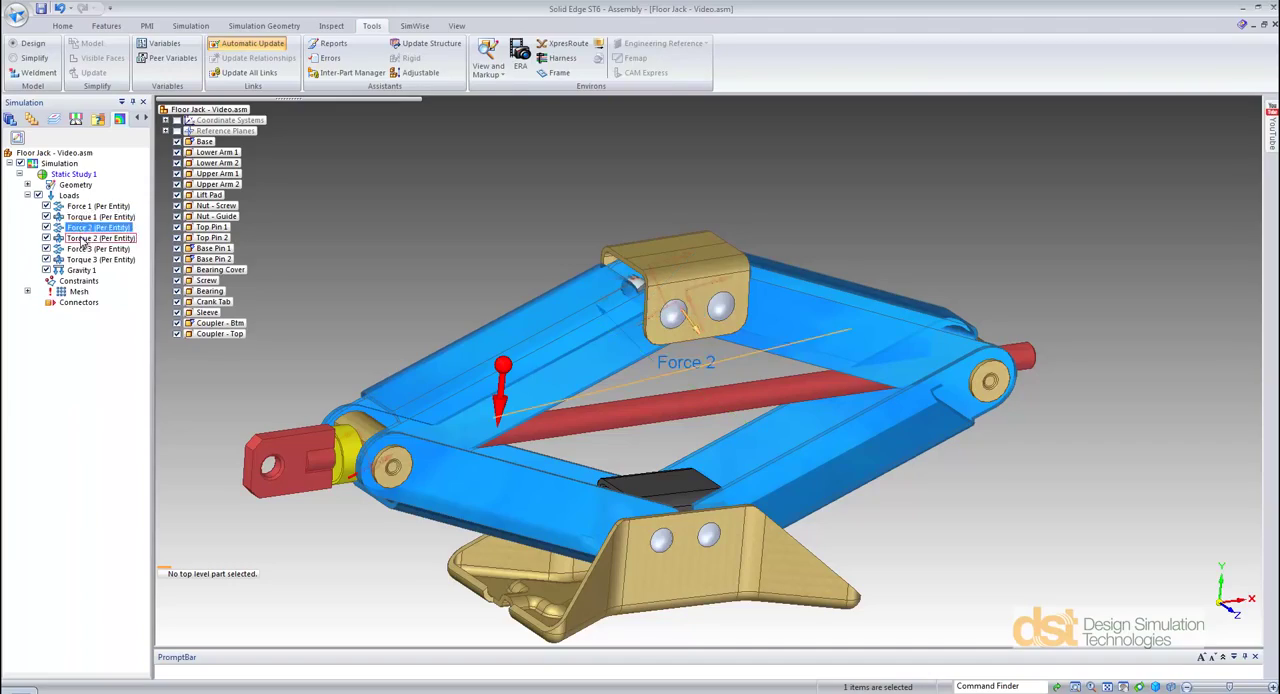
click(80, 270)
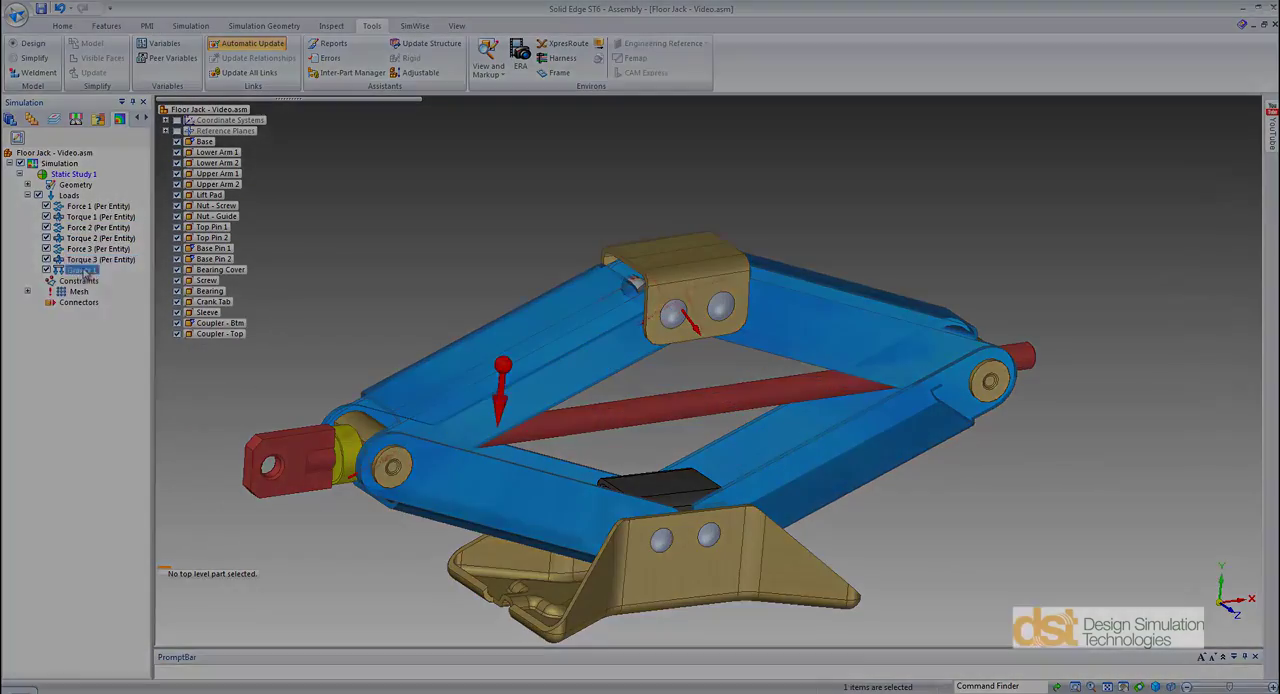